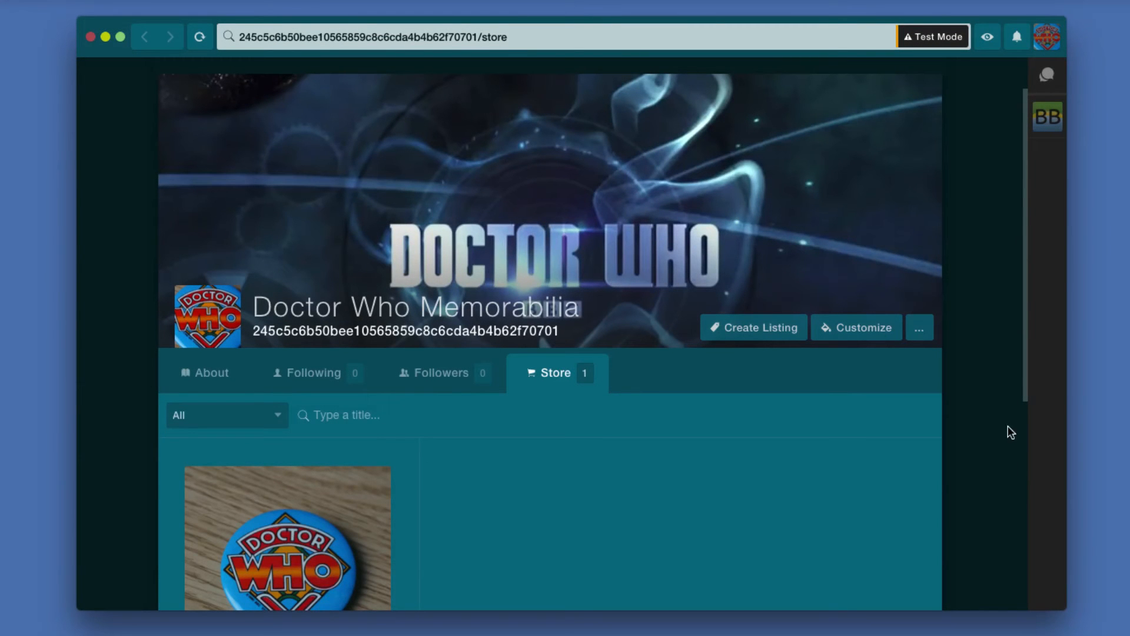
{"action": "mouse_move", "coordinate": [1047, 36]}
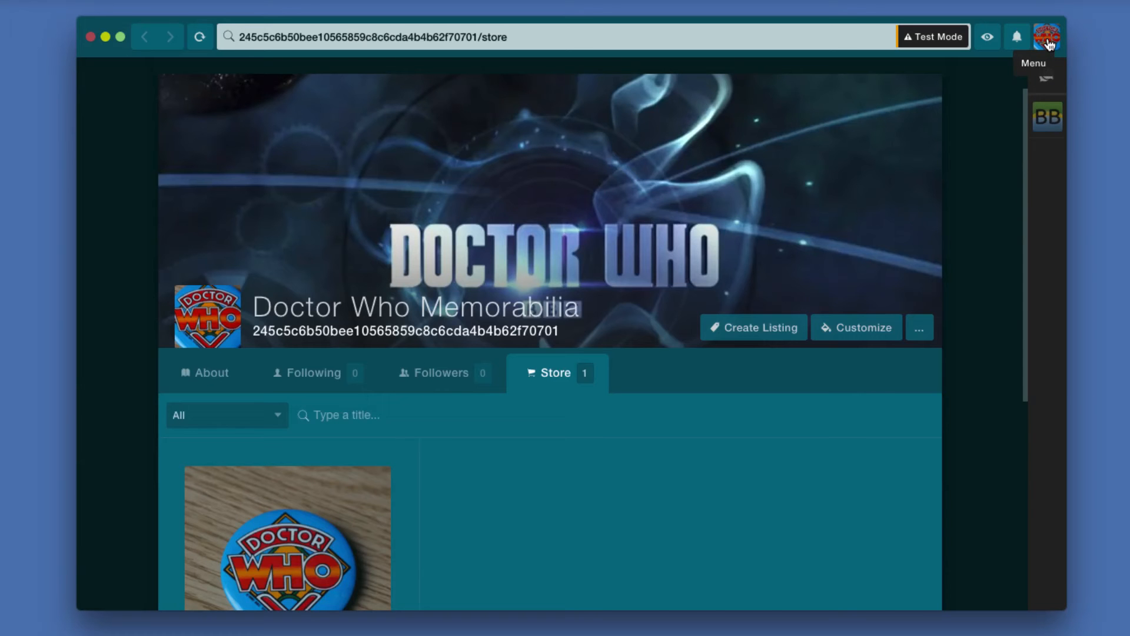
- Open the account menu from the Doctor Who Memorabilia store page
{"action": "left_click", "coordinate": [1046, 36]}
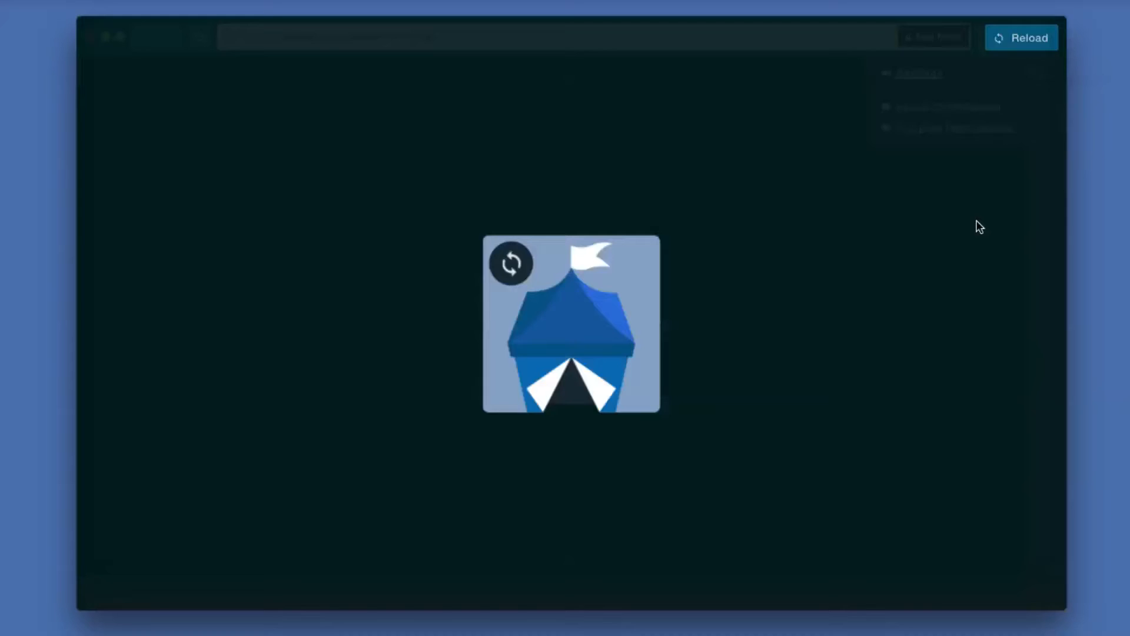
- Open the store's General settings and review language, country, Bitcoin local currency and time zone
{"action": "left_click", "coordinate": [1020, 37]}
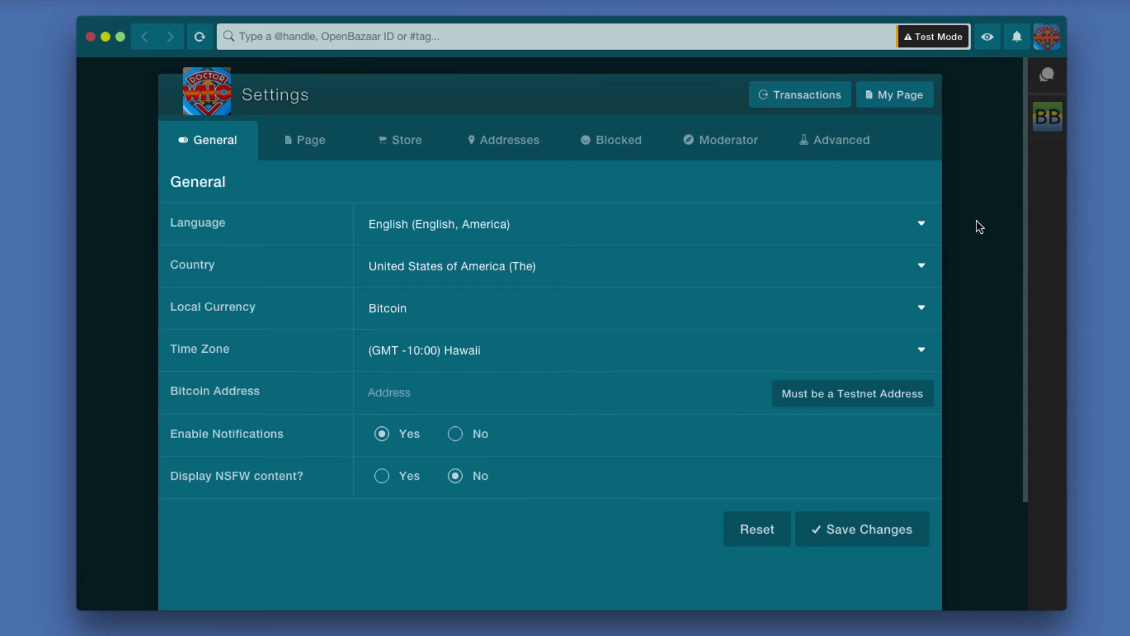
{"action": "mouse_move", "coordinate": [219, 153]}
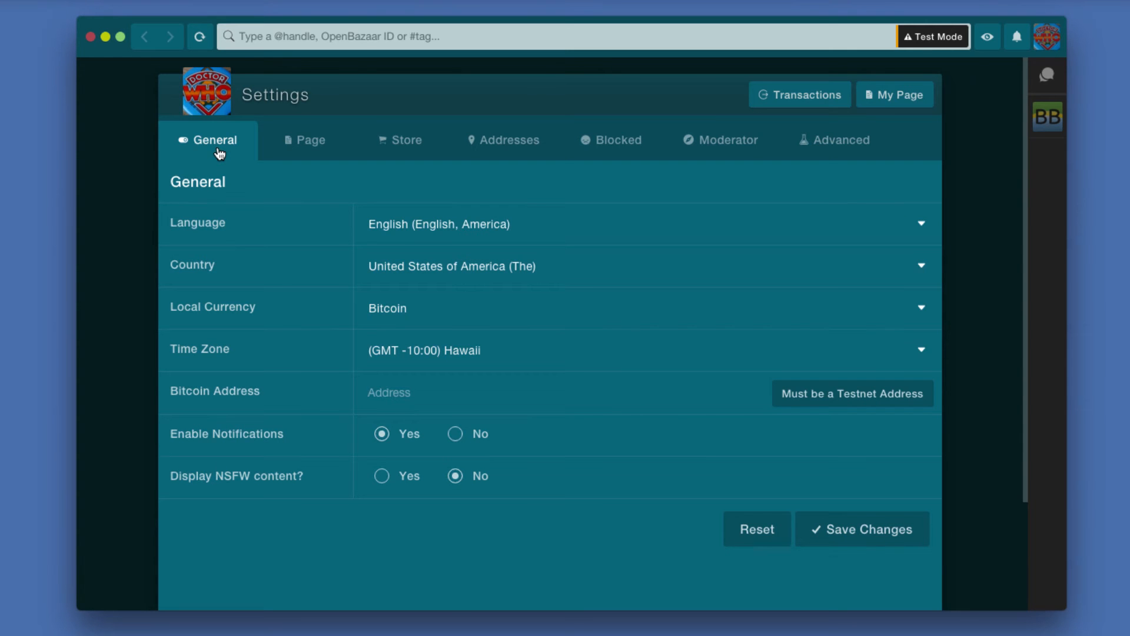
{"action": "mouse_move", "coordinate": [761, 136]}
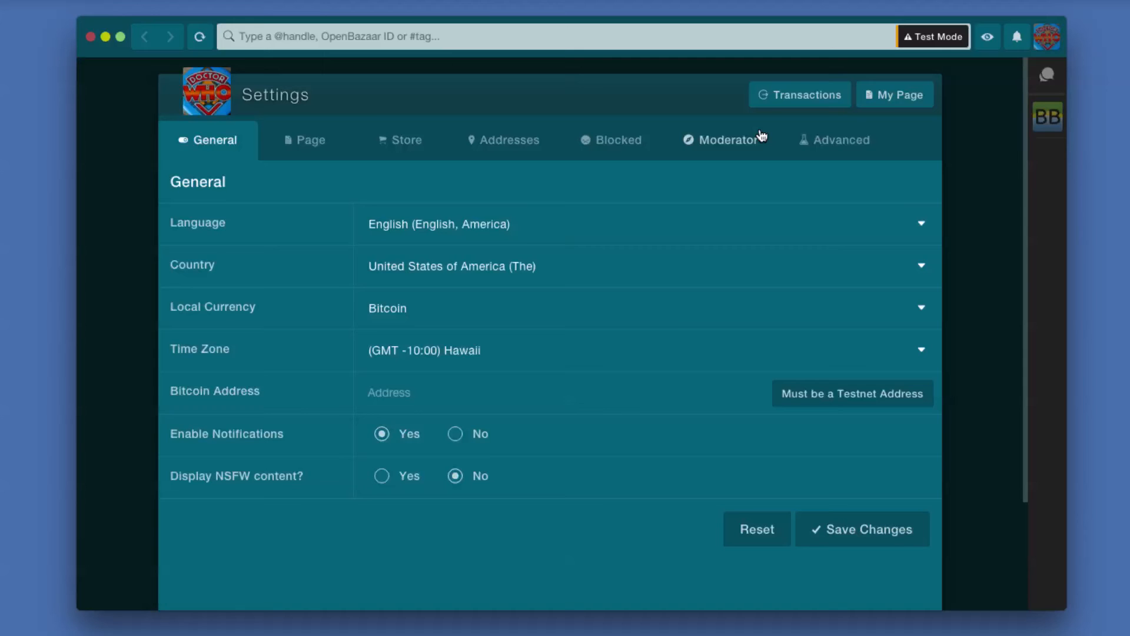
{"action": "mouse_move", "coordinate": [955, 94]}
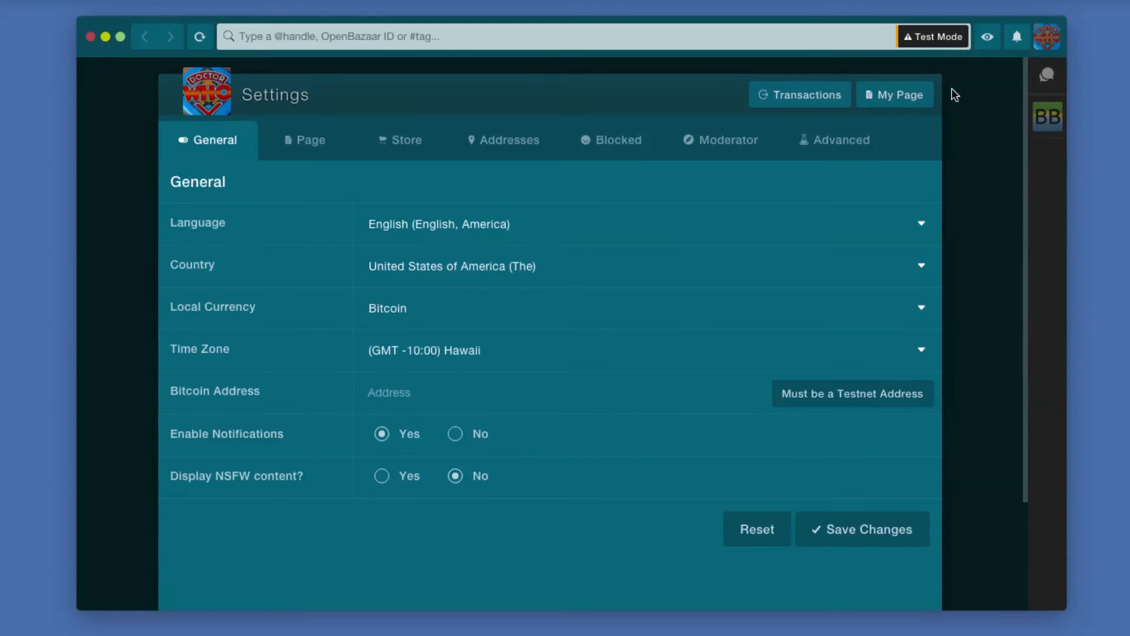
{"action": "left_click", "coordinate": [921, 307]}
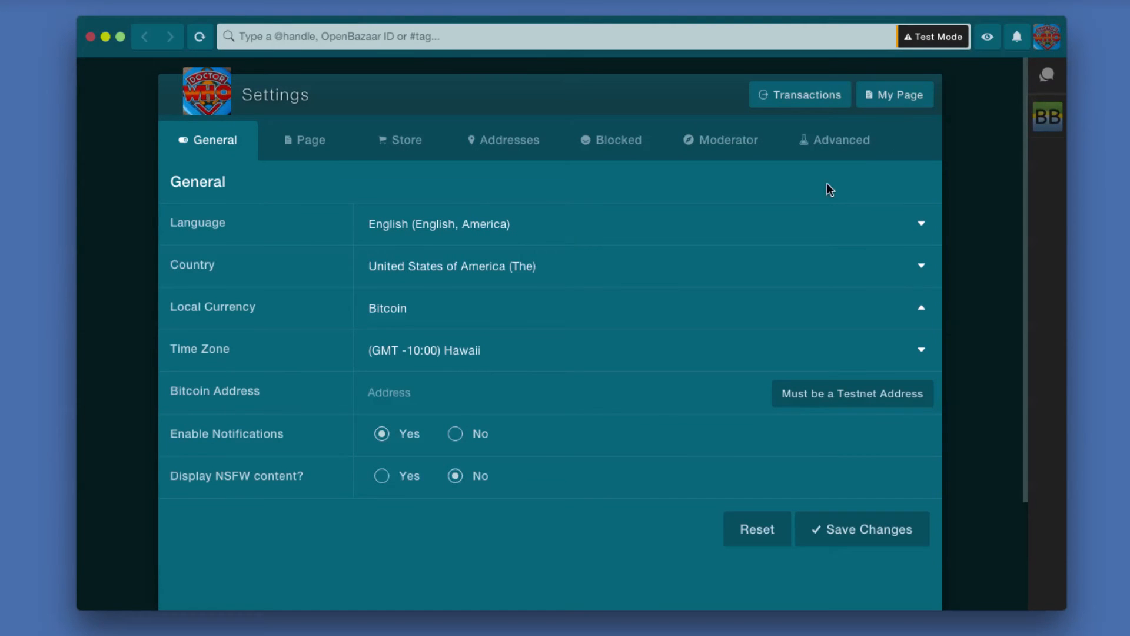
{"action": "mouse_move", "coordinate": [563, 329]}
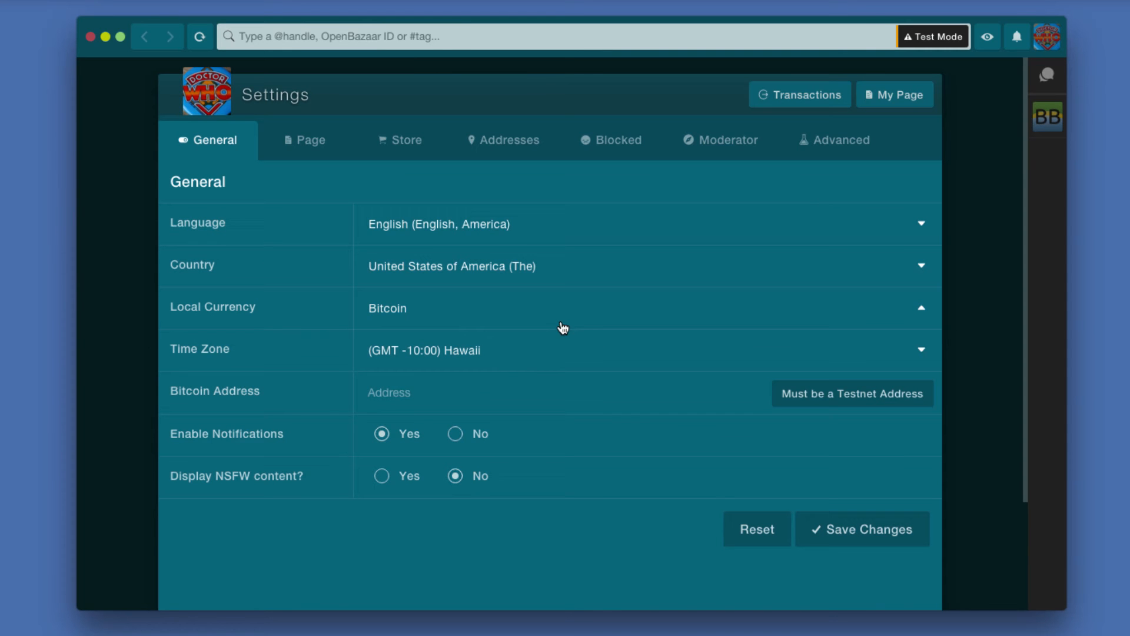
{"action": "mouse_move", "coordinate": [412, 237]}
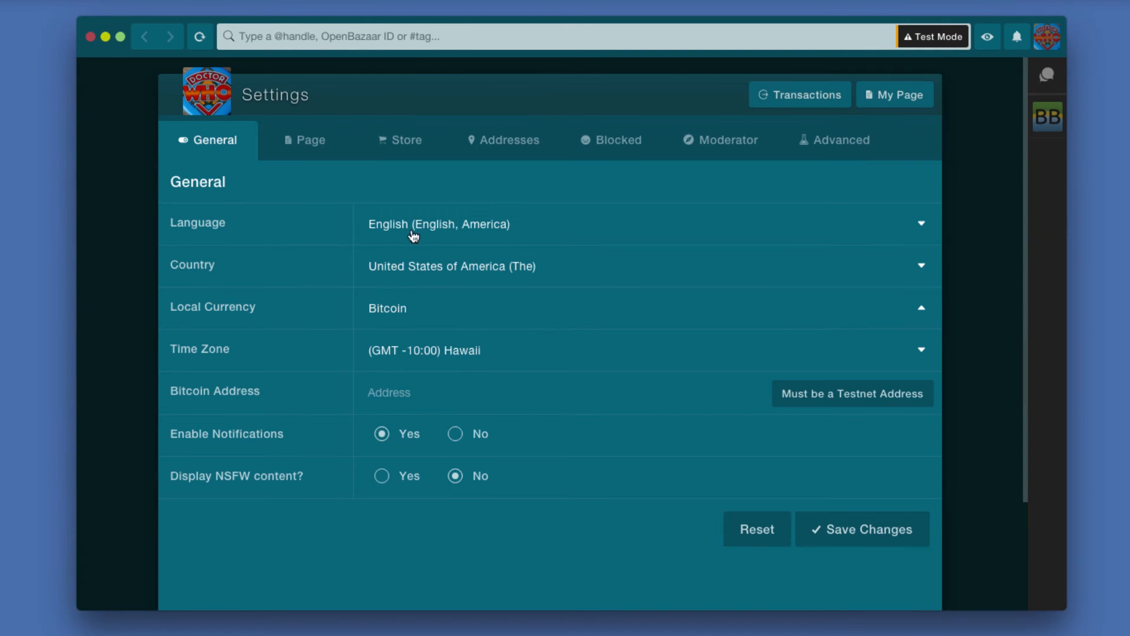
{"action": "mouse_move", "coordinate": [436, 314]}
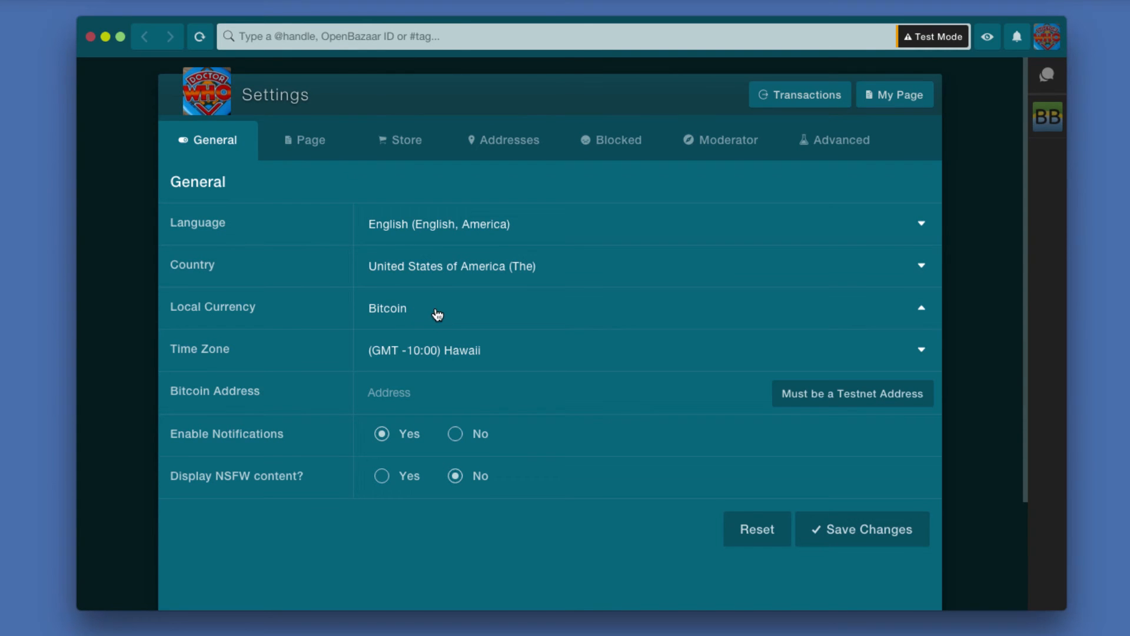
{"action": "mouse_move", "coordinate": [476, 362]}
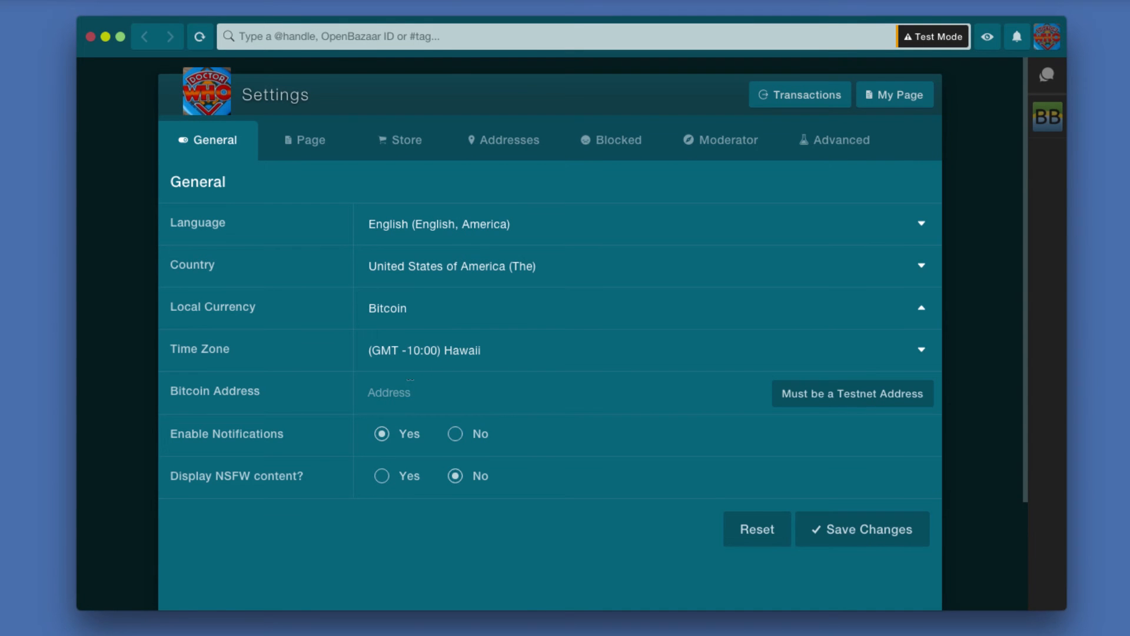
{"action": "mouse_move", "coordinate": [404, 431]}
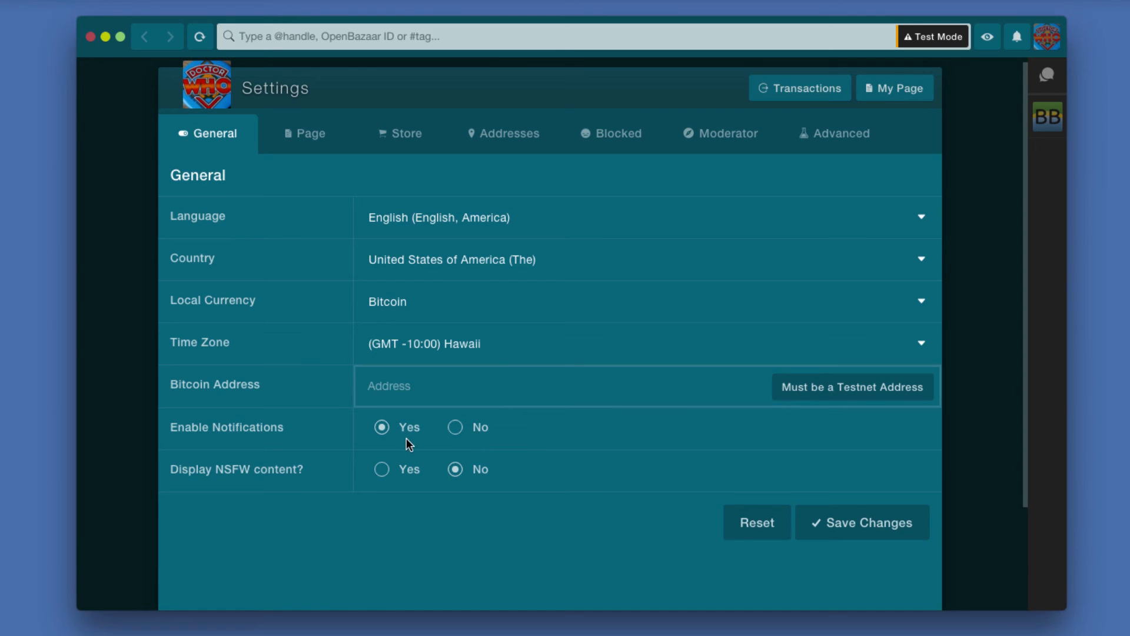
{"action": "mouse_move", "coordinate": [459, 439]}
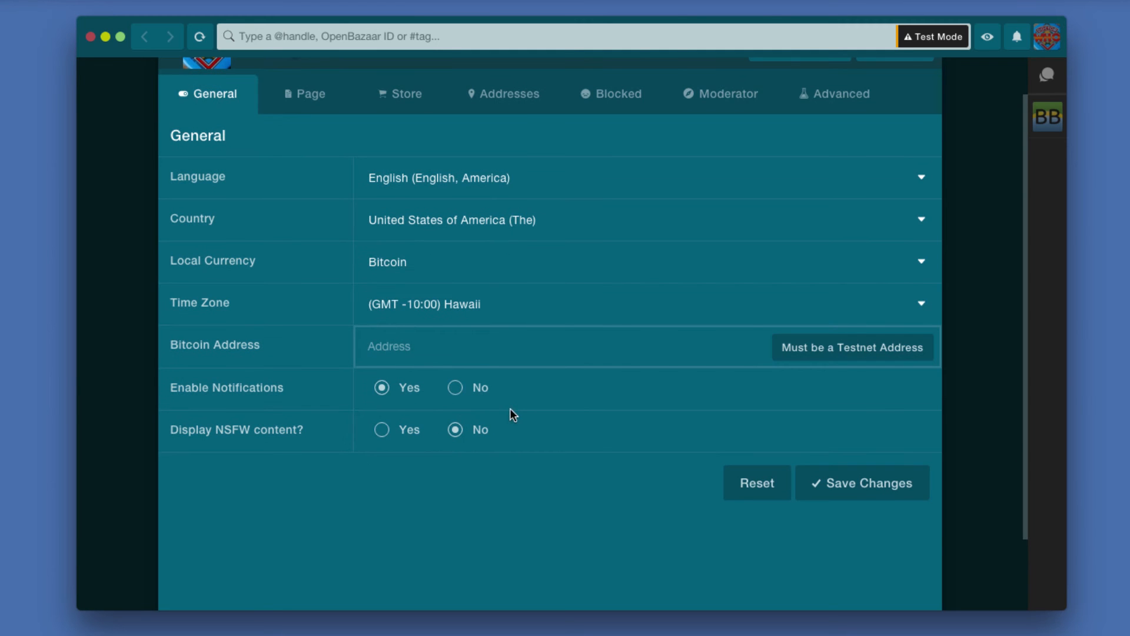
{"action": "mouse_move", "coordinate": [447, 456]}
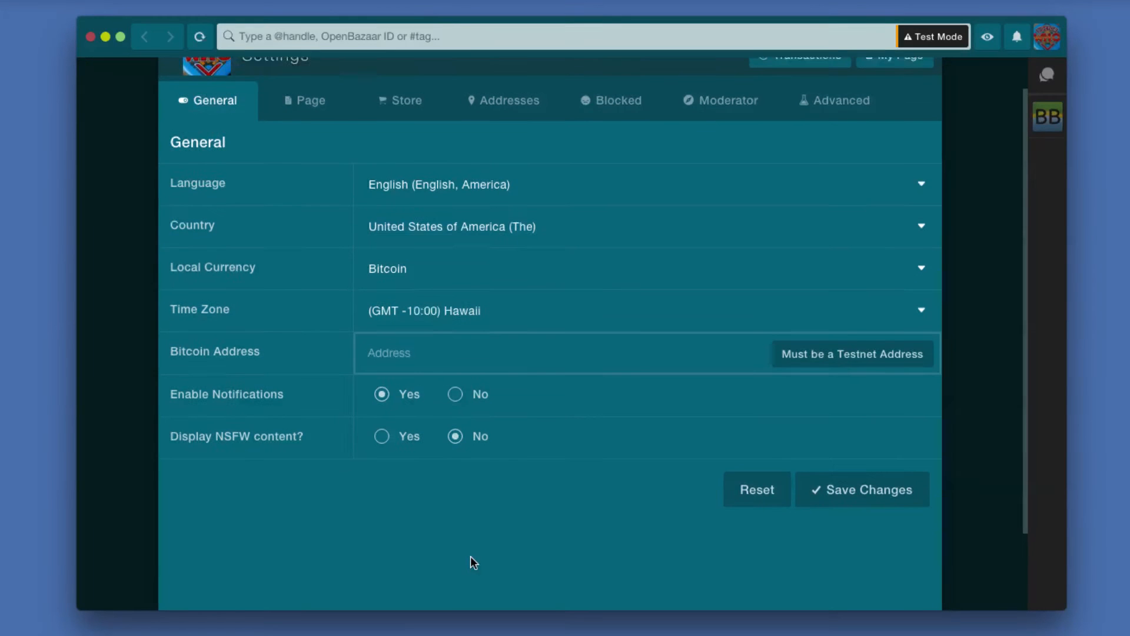
{"action": "scroll", "scroll_direction": "up", "scroll_amount": 3}
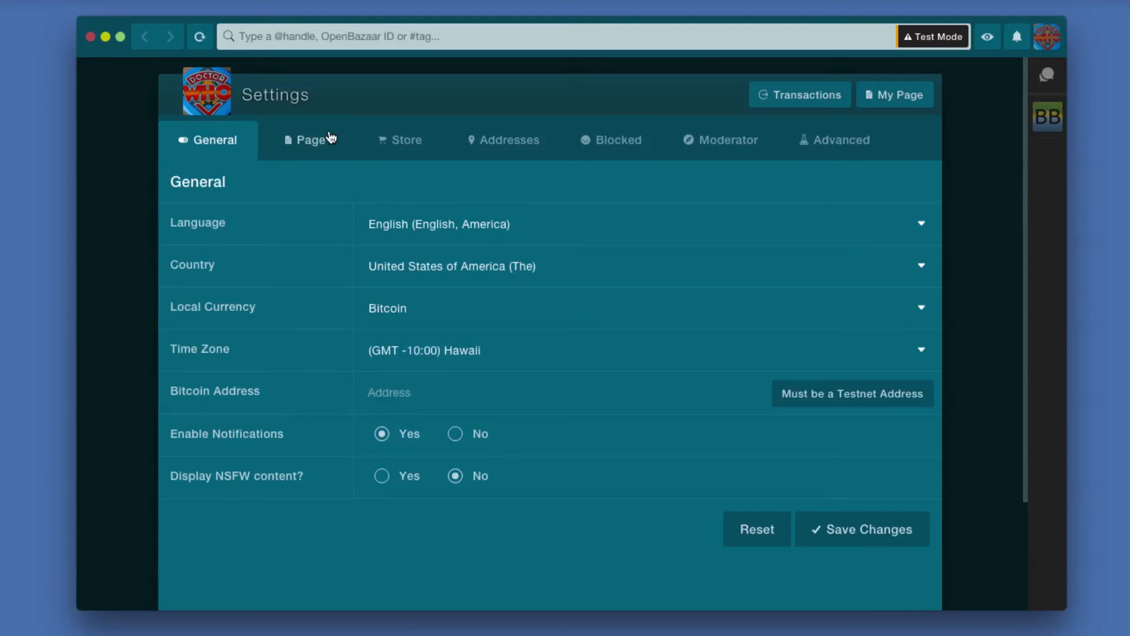
- Review the Page settings: store name, short description, Doctor Who avatar and empty social link fields
{"action": "left_click", "coordinate": [306, 140]}
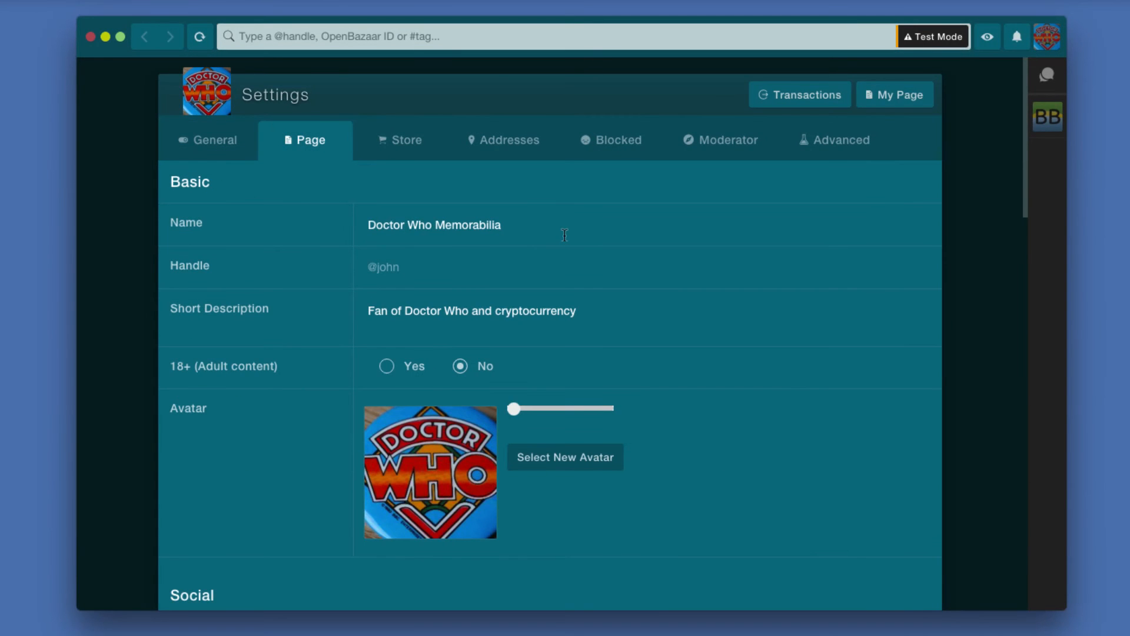
{"action": "scroll", "scroll_direction": "down", "scroll_amount": 3}
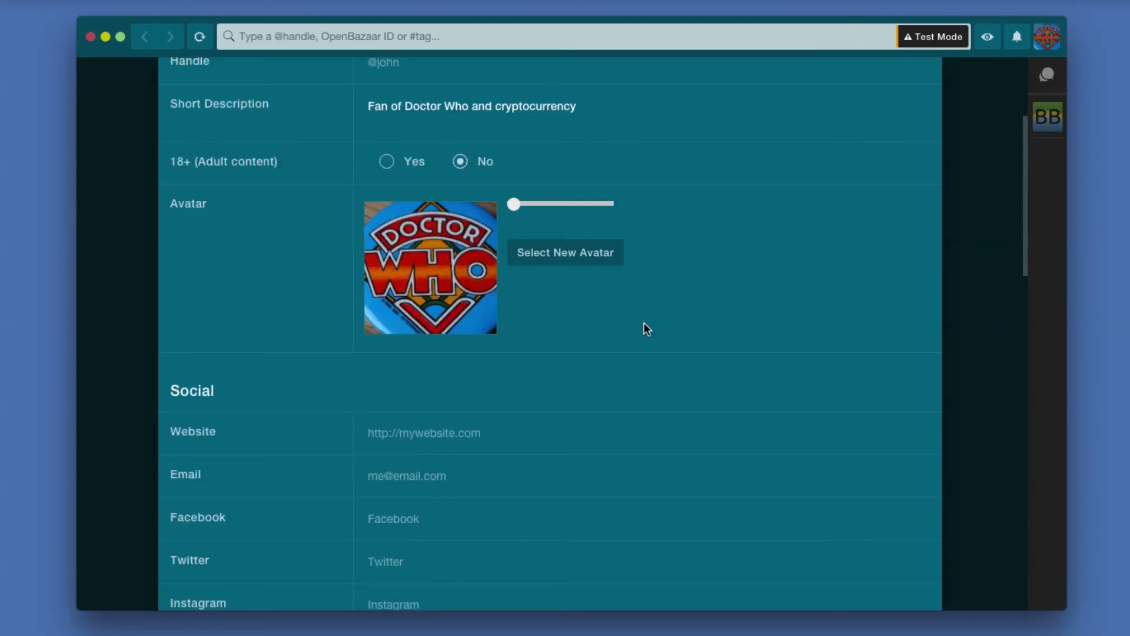
{"action": "scroll", "scroll_direction": "up", "scroll_amount": 3}
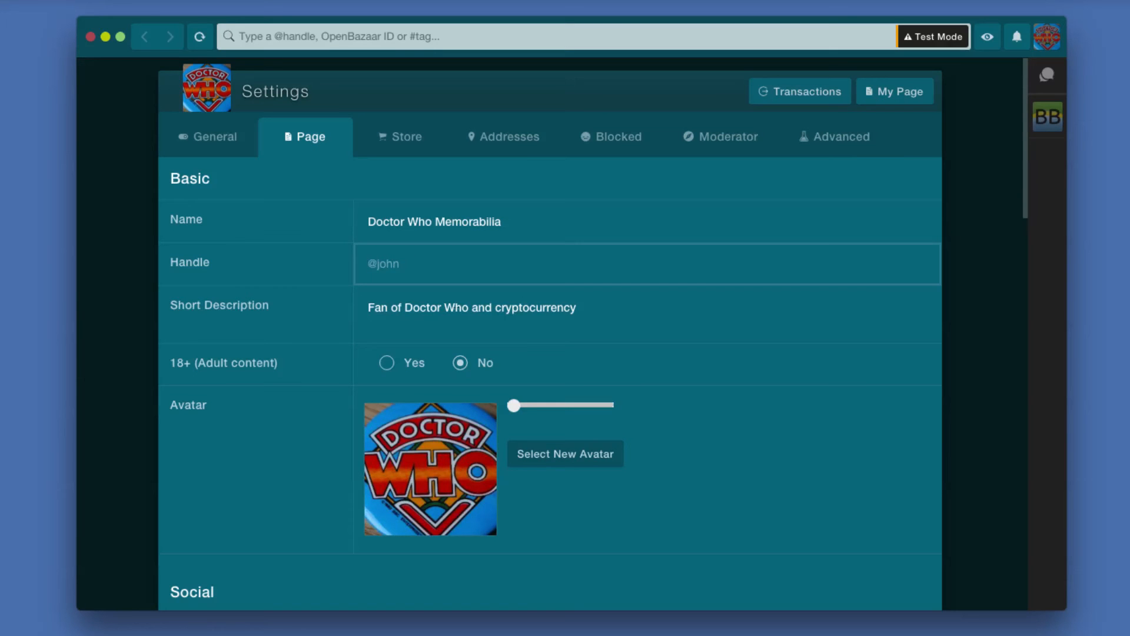
{"action": "scroll", "scroll_direction": "up", "scroll_amount": 3}
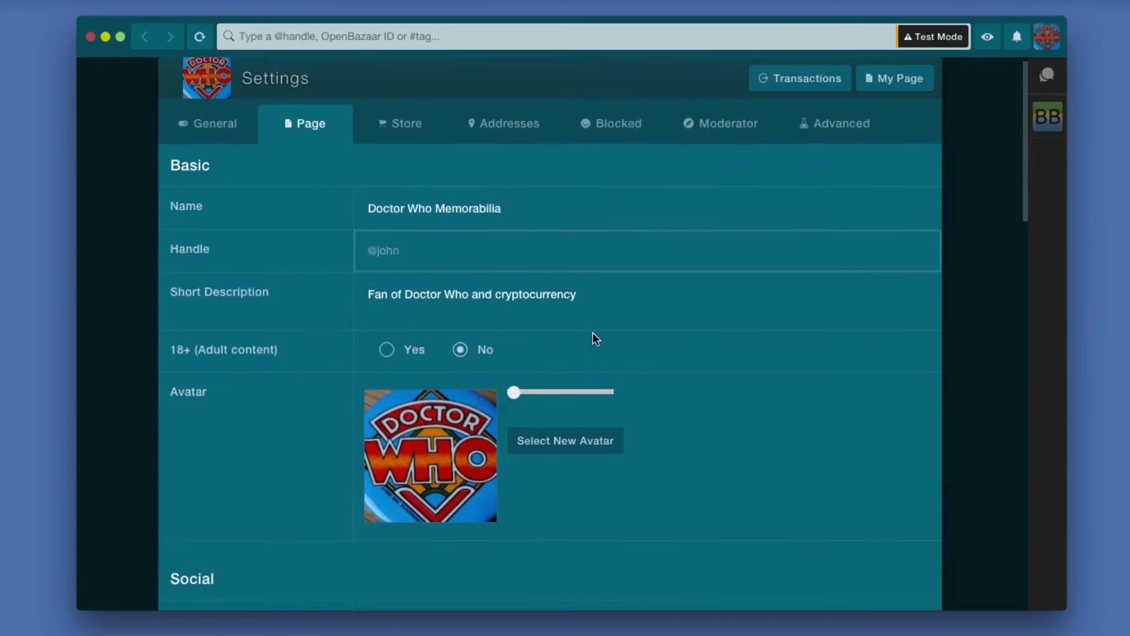
{"action": "scroll", "scroll_direction": "down", "scroll_amount": 3}
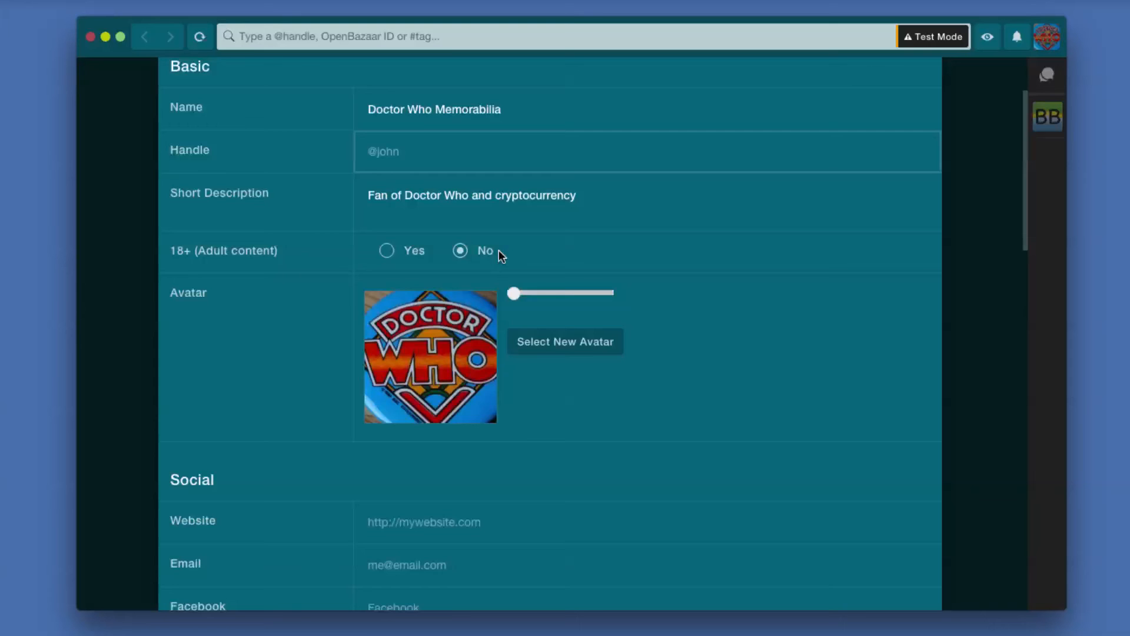
{"action": "scroll", "scroll_direction": "down", "scroll_amount": 3}
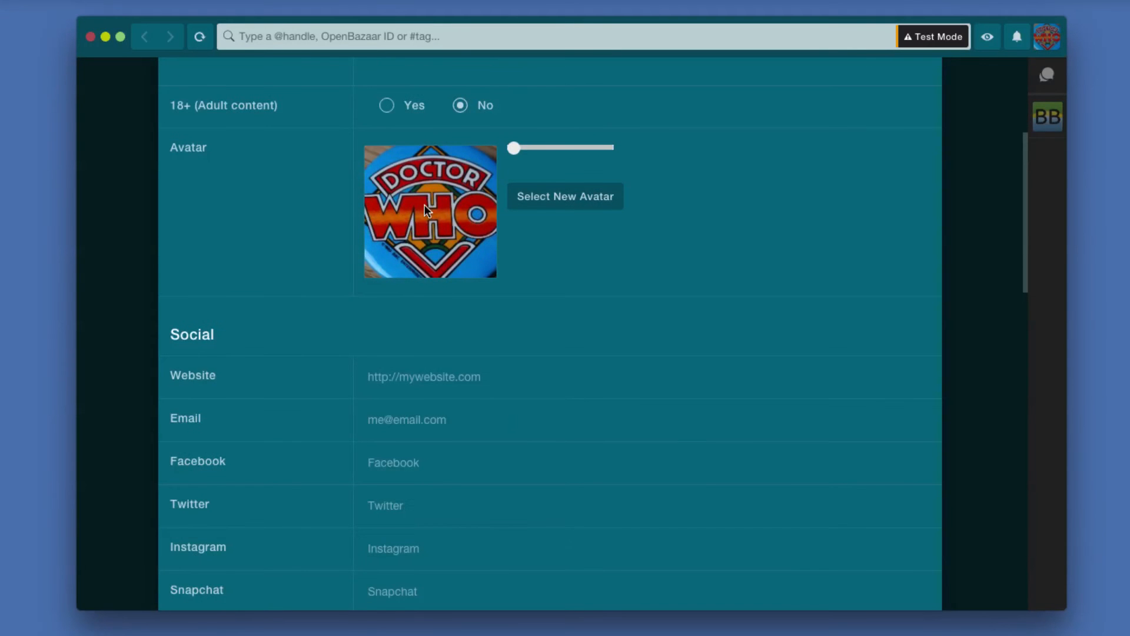
{"action": "mouse_move", "coordinate": [602, 226]}
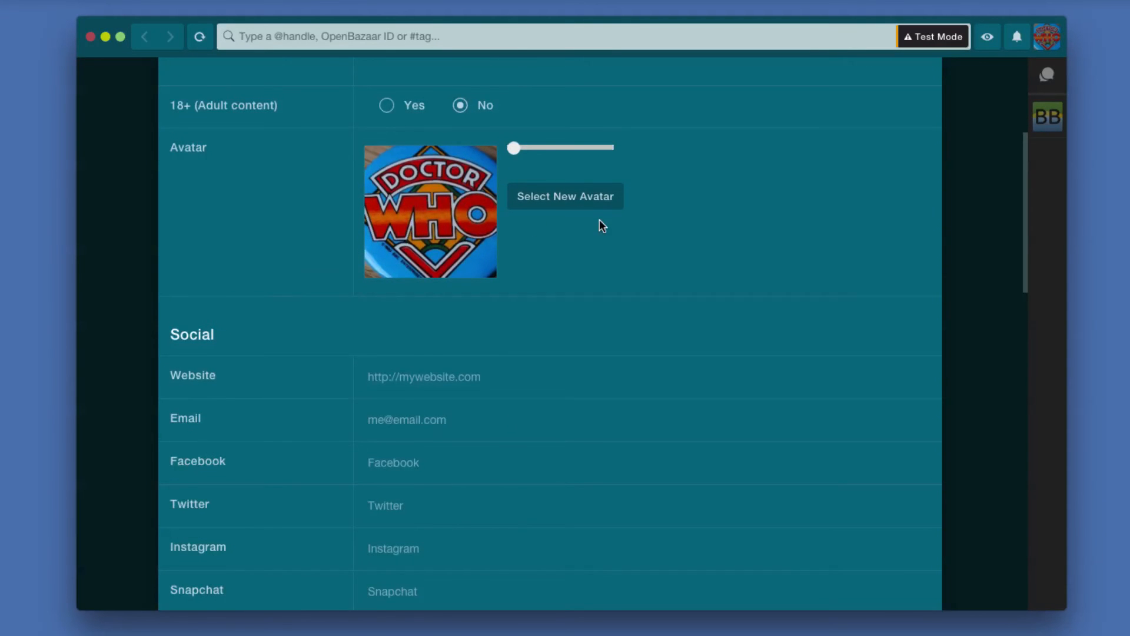
{"action": "scroll", "scroll_direction": "down", "scroll_amount": 3}
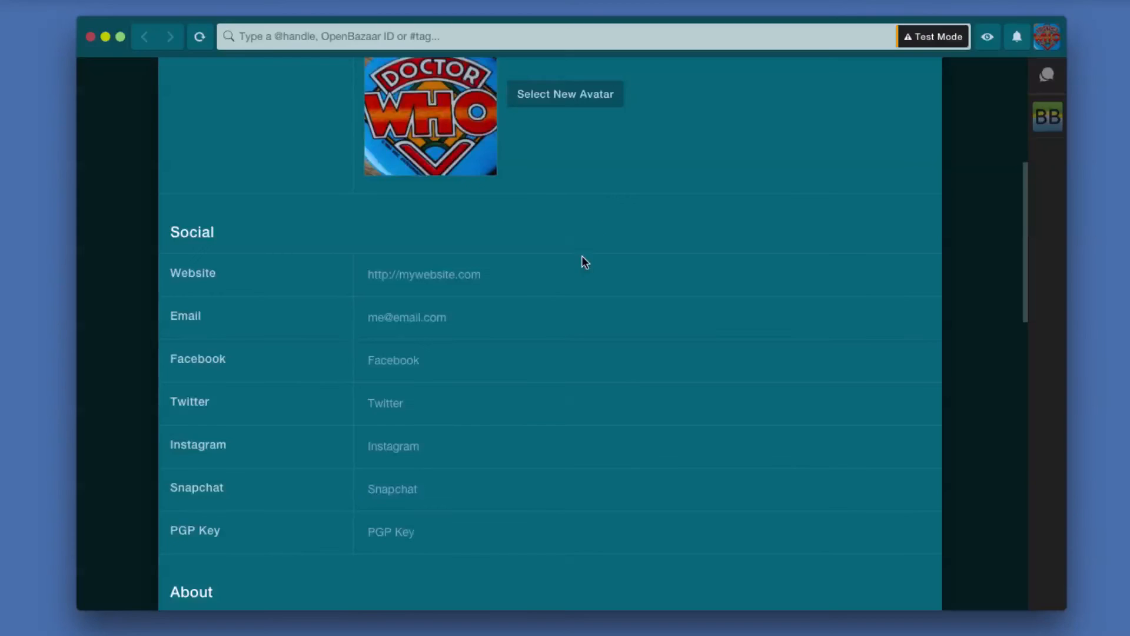
{"action": "scroll", "scroll_direction": "down", "scroll_amount": 3}
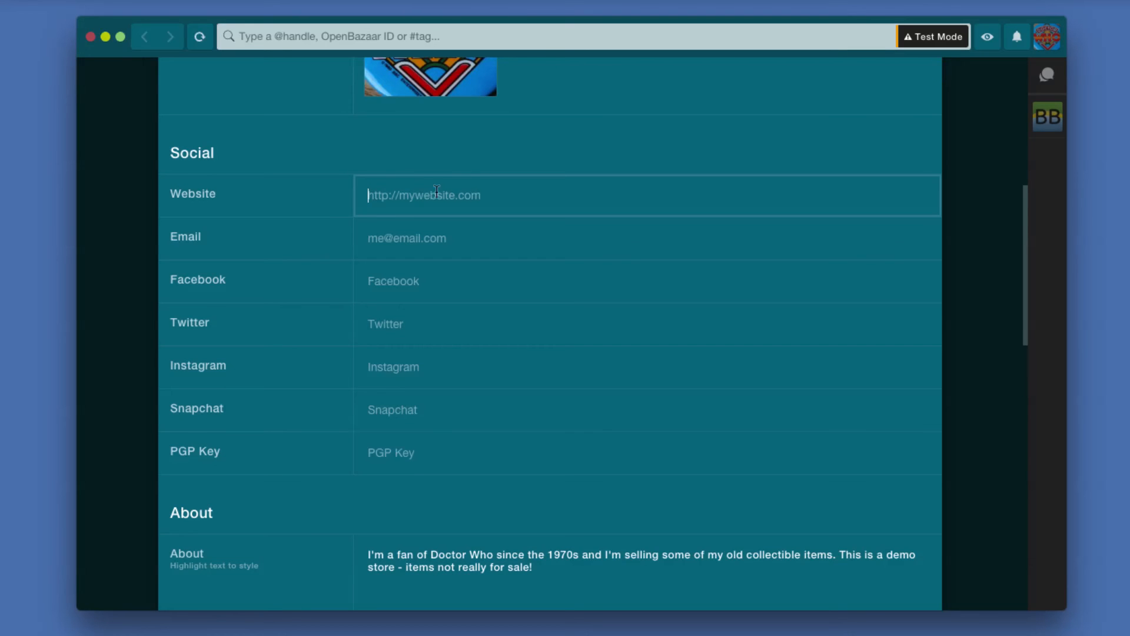
{"action": "mouse_move", "coordinate": [473, 237]}
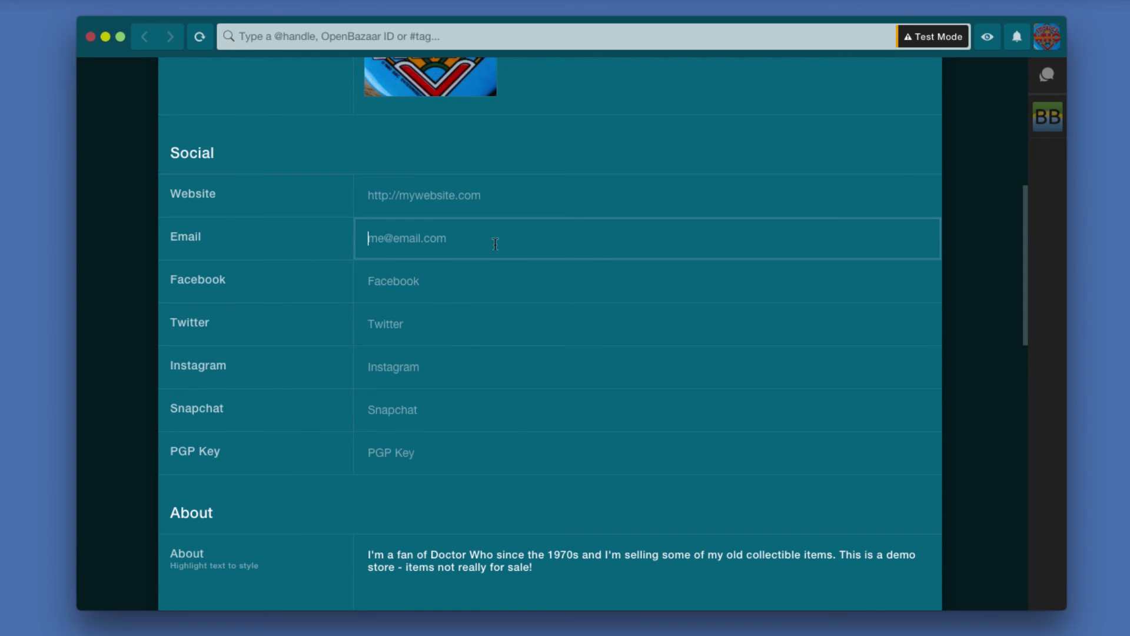
{"action": "mouse_move", "coordinate": [435, 227]}
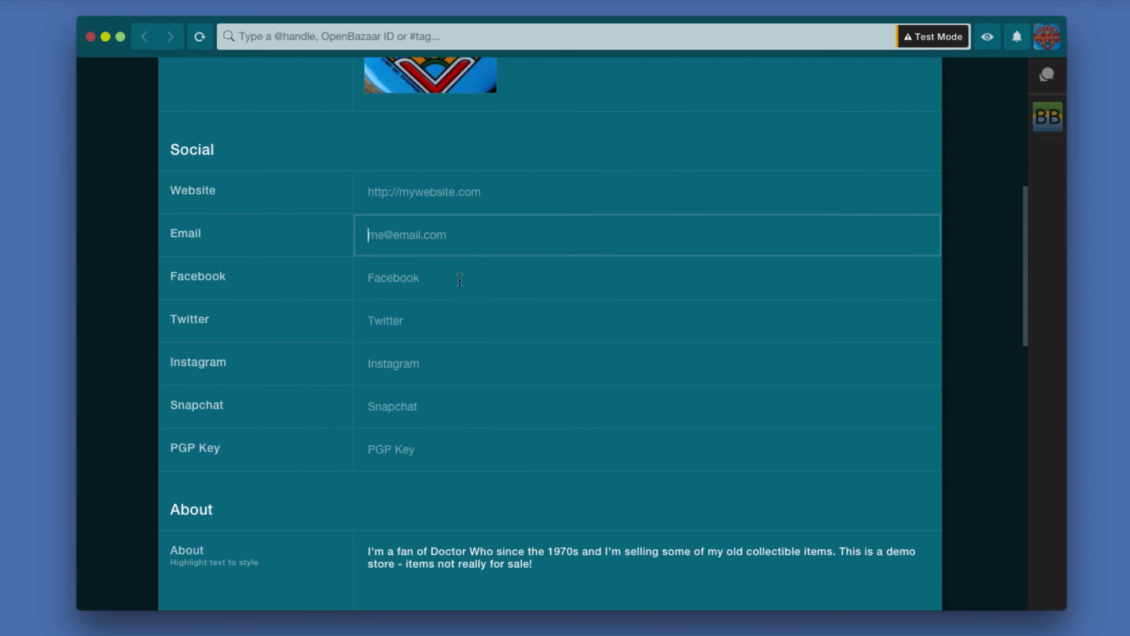
{"action": "scroll", "scroll_direction": "down", "scroll_amount": 3}
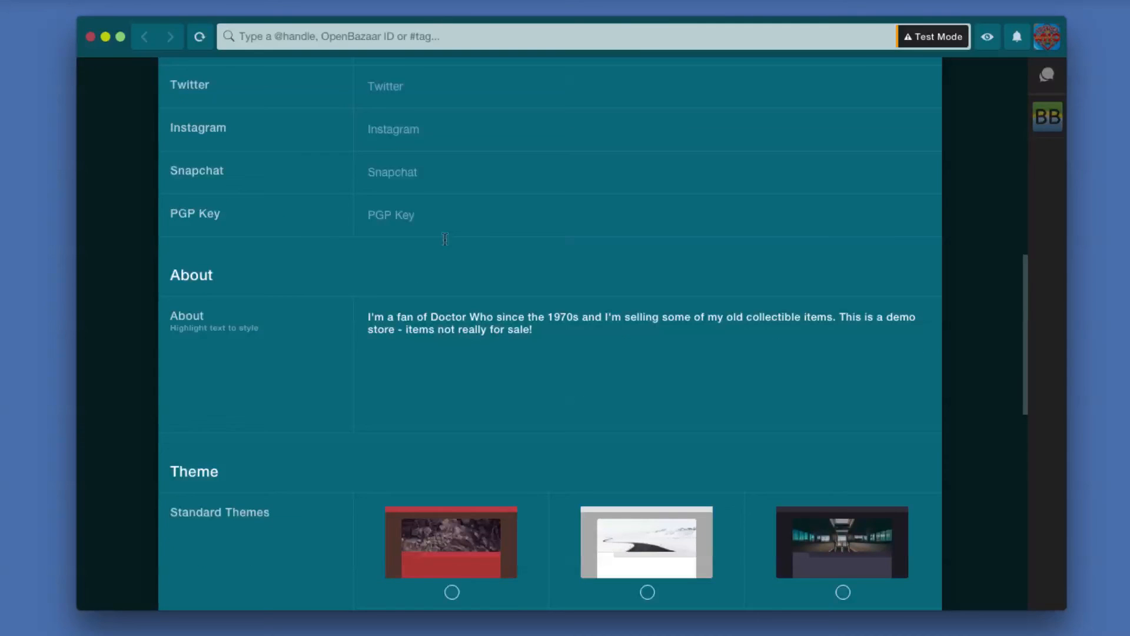
{"action": "scroll", "scroll_direction": "down", "scroll_amount": 3}
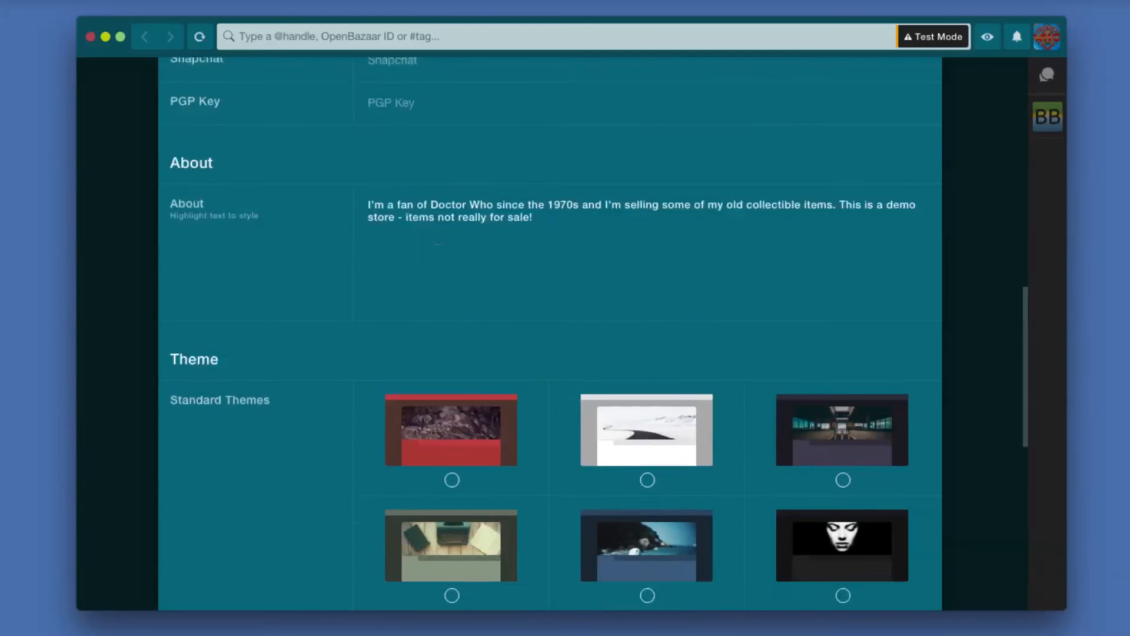
{"action": "scroll", "scroll_direction": "down", "scroll_amount": 3}
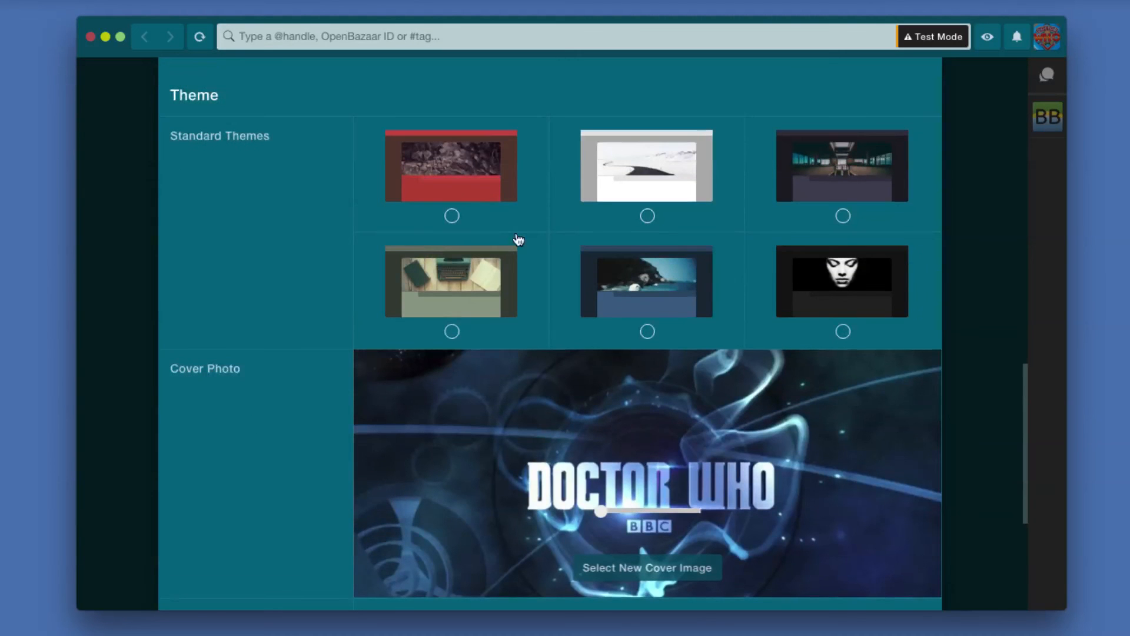
{"action": "scroll", "scroll_direction": "down", "scroll_amount": 3}
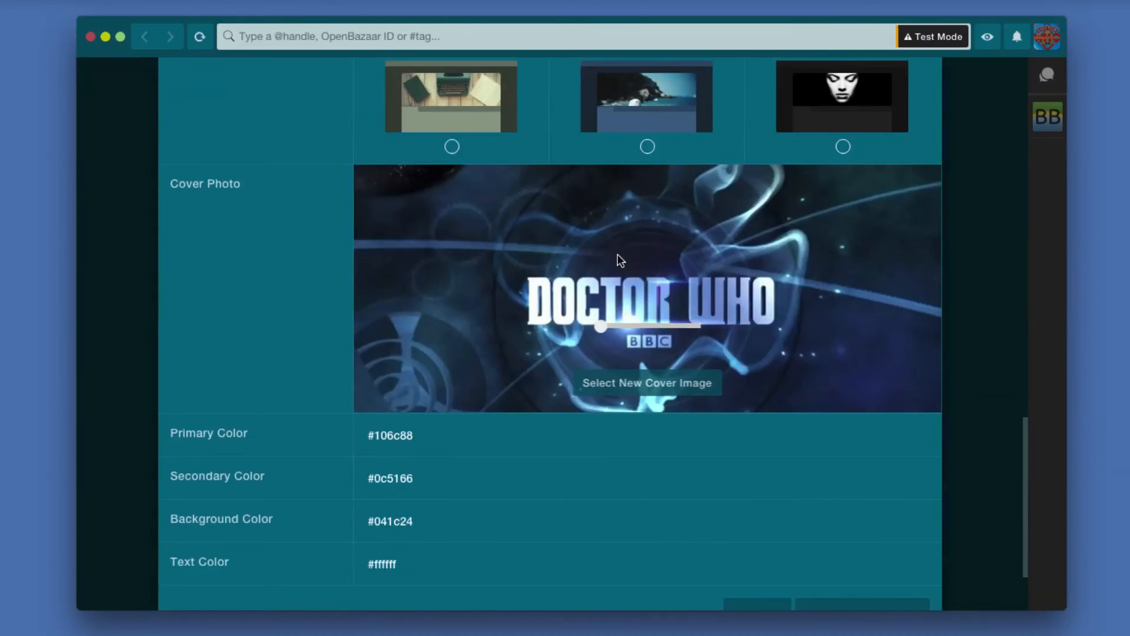
{"action": "scroll", "scroll_direction": "down", "scroll_amount": 3}
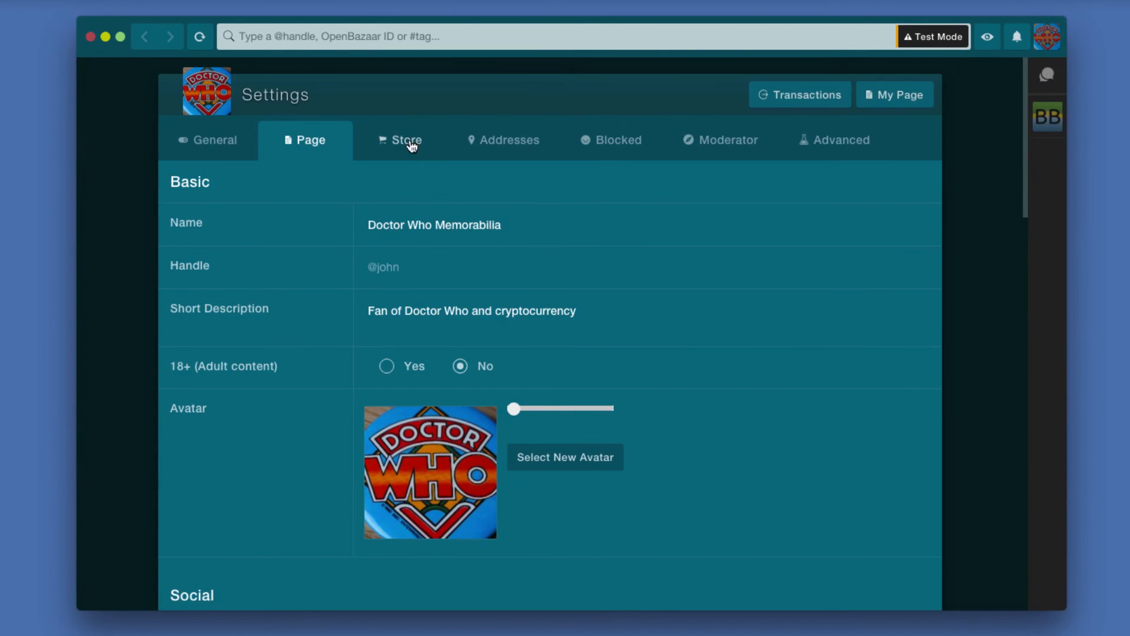
- Review the Store settings with store active and three moderators at 0%, 4% and 2% fees
{"action": "left_click", "coordinate": [406, 140]}
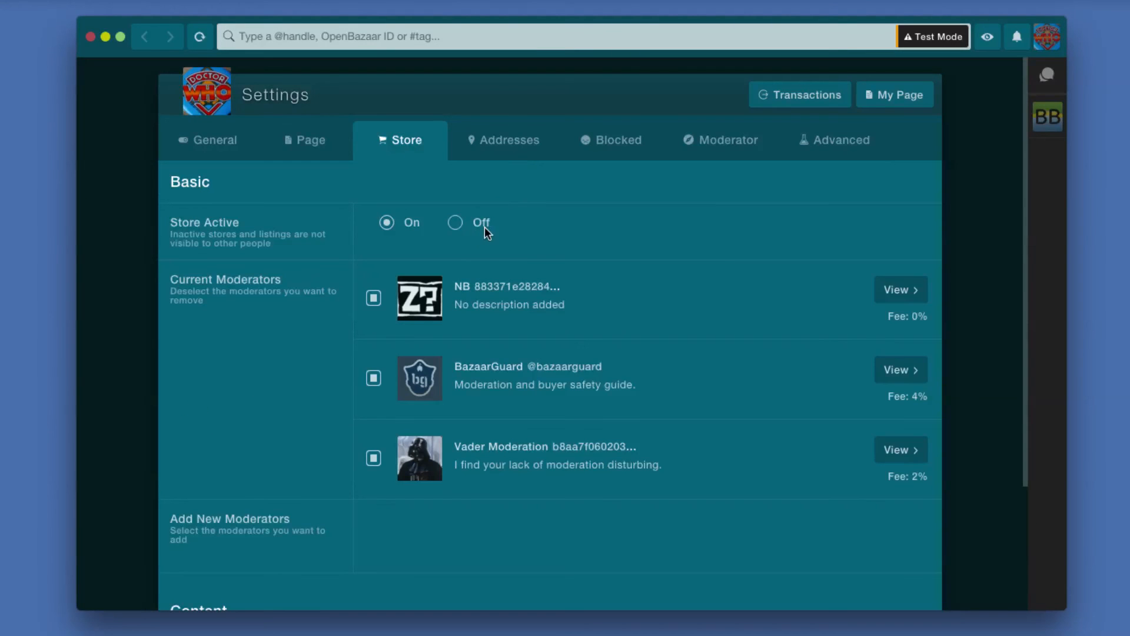
{"action": "mouse_move", "coordinate": [410, 230]}
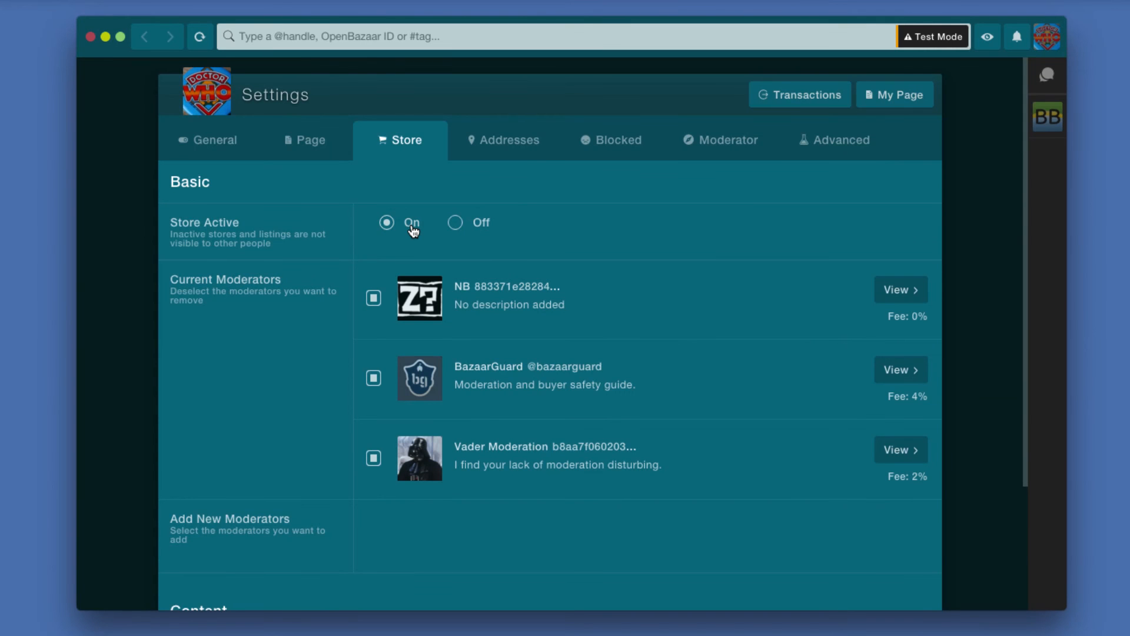
{"action": "mouse_move", "coordinate": [469, 231]}
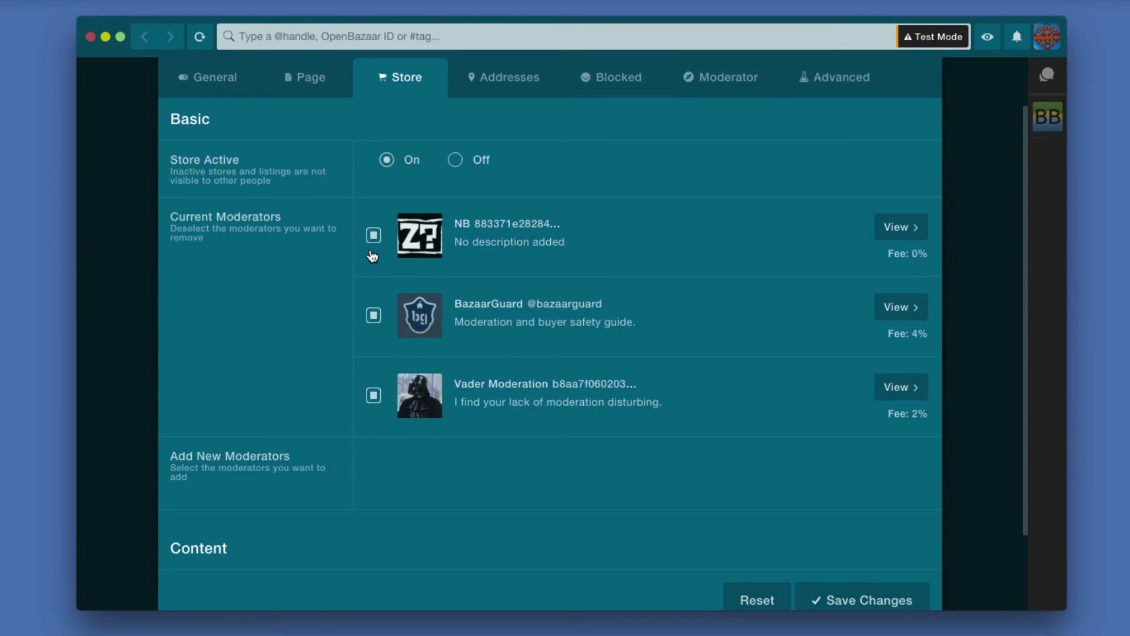
{"action": "mouse_move", "coordinate": [900, 227]}
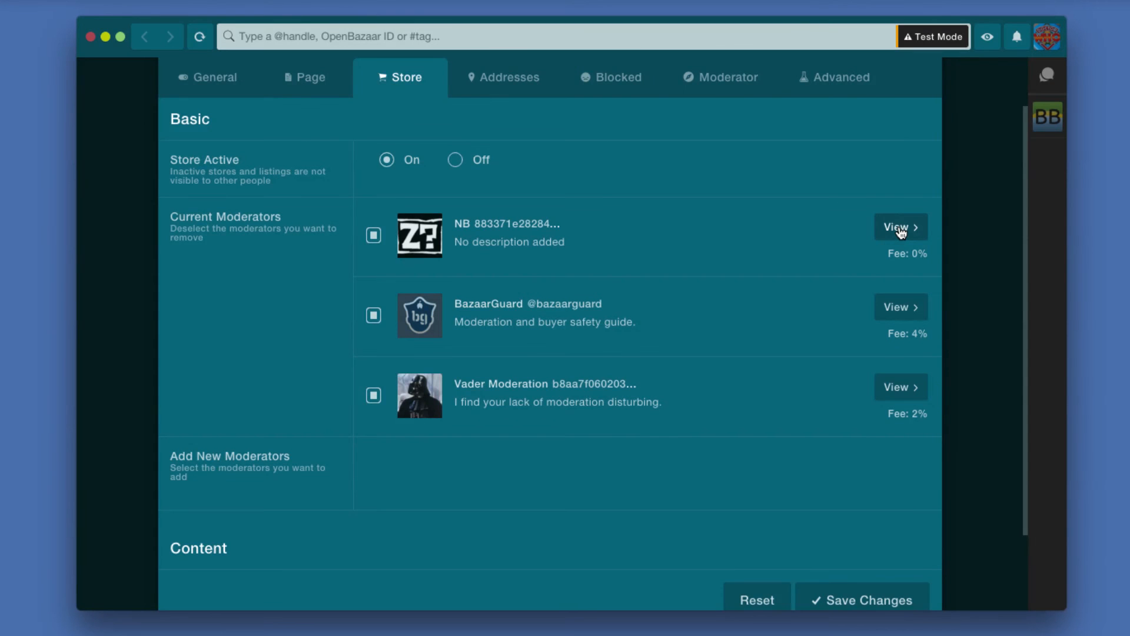
{"action": "mouse_move", "coordinate": [421, 473]}
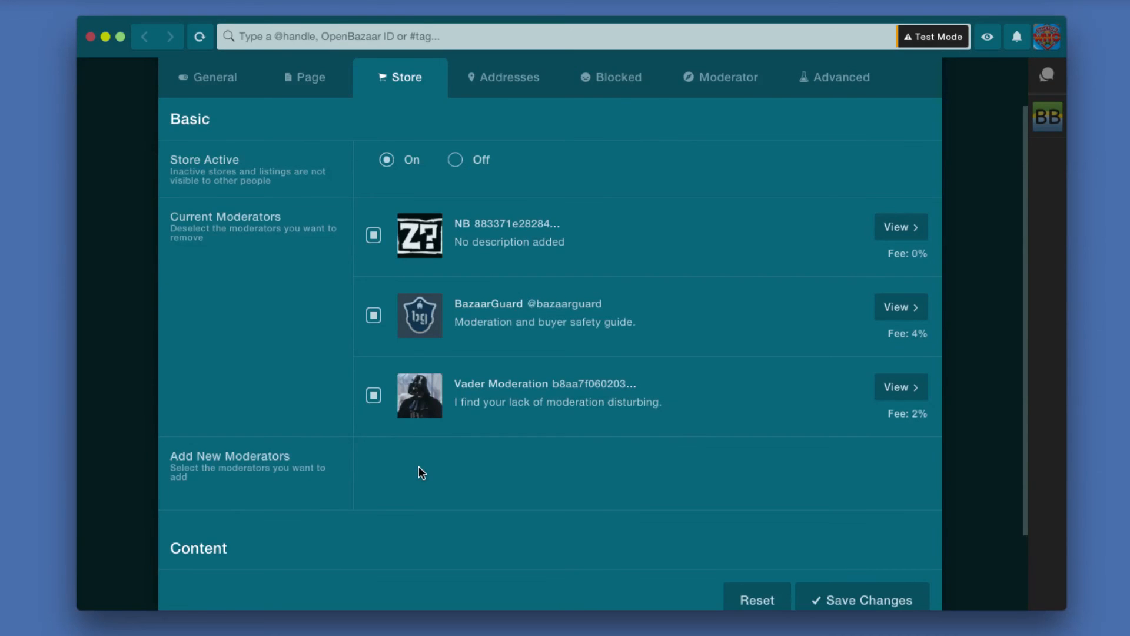
{"action": "scroll", "scroll_direction": "down", "scroll_amount": 3}
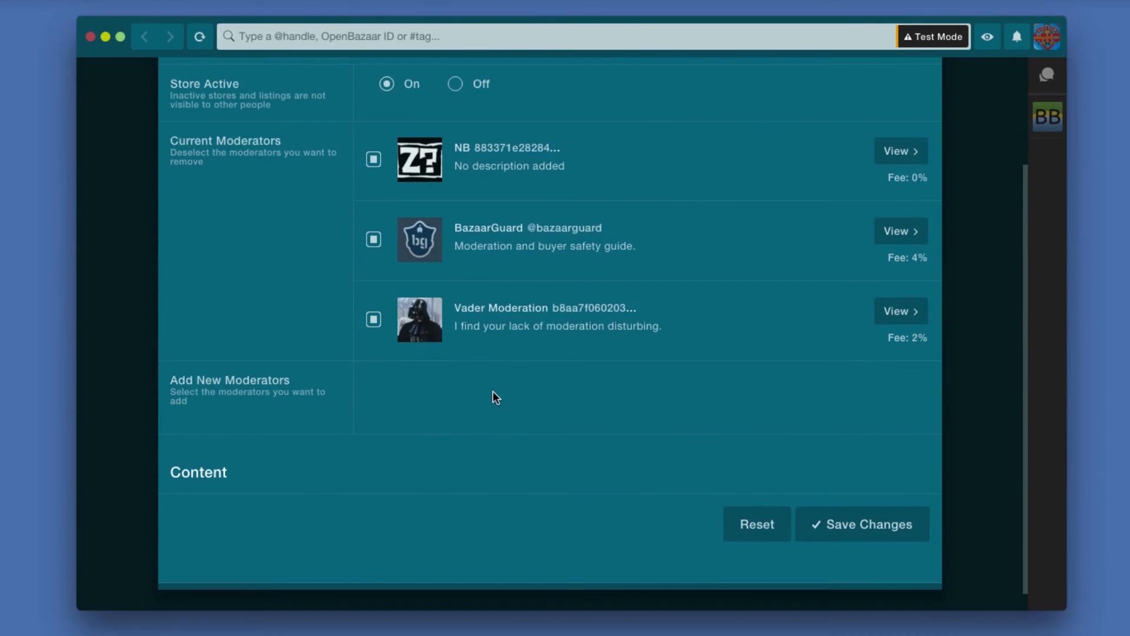
{"action": "scroll", "scroll_direction": "up", "scroll_amount": 3}
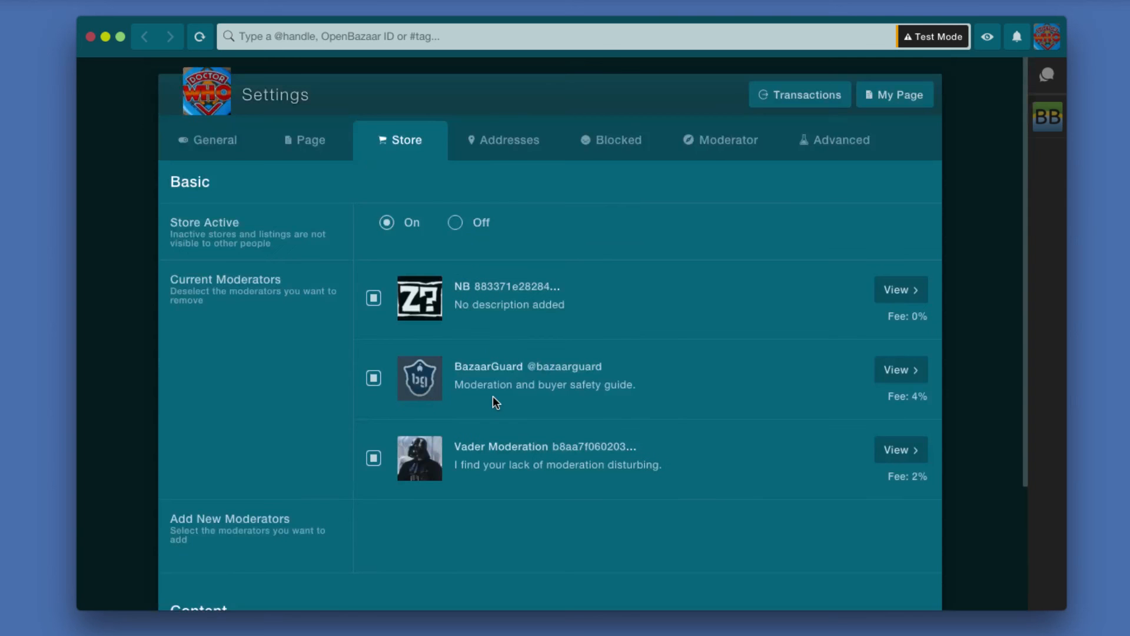
- Look over the empty New Address form, then the Blocked list showing nobody blocked
{"action": "left_click", "coordinate": [503, 140]}
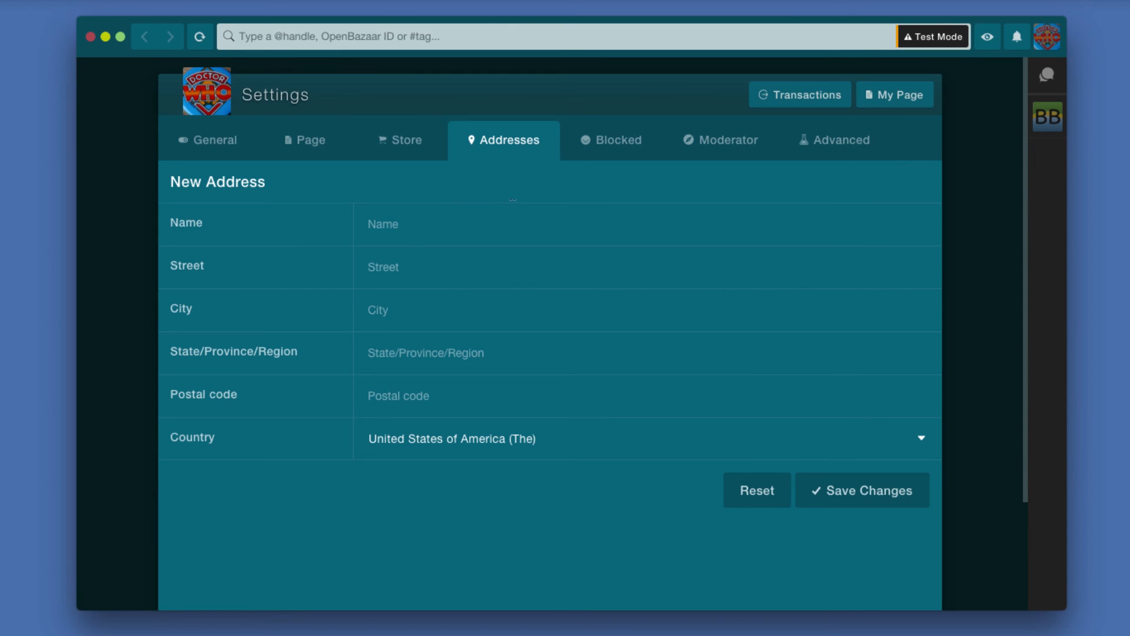
{"action": "mouse_move", "coordinate": [641, 156]}
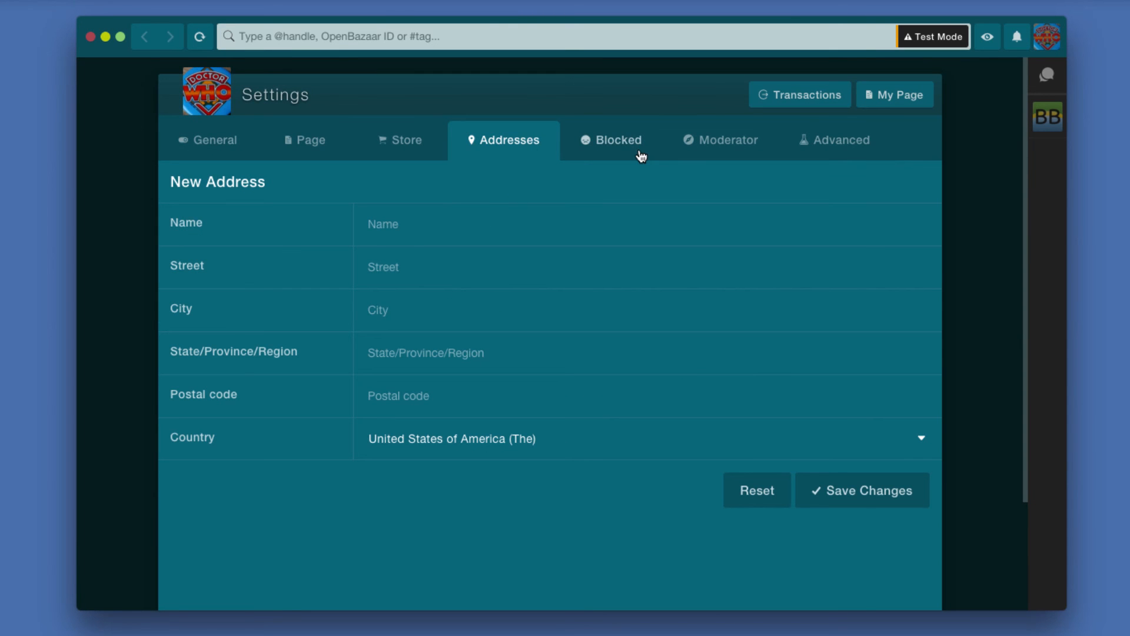
{"action": "left_click", "coordinate": [616, 141]}
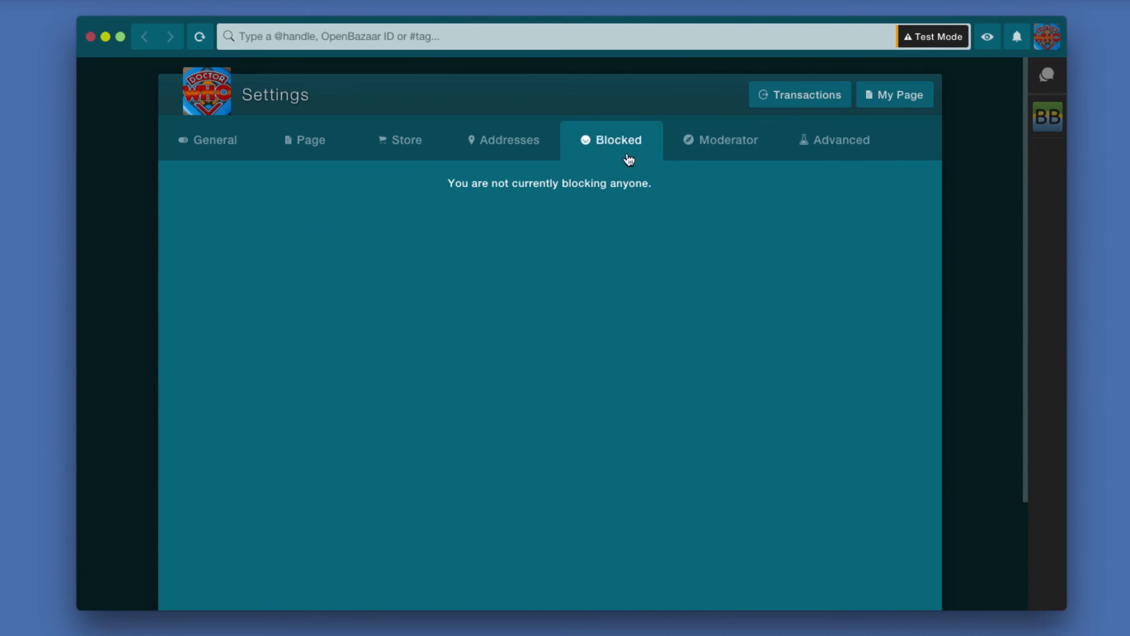
{"action": "mouse_move", "coordinate": [730, 159]}
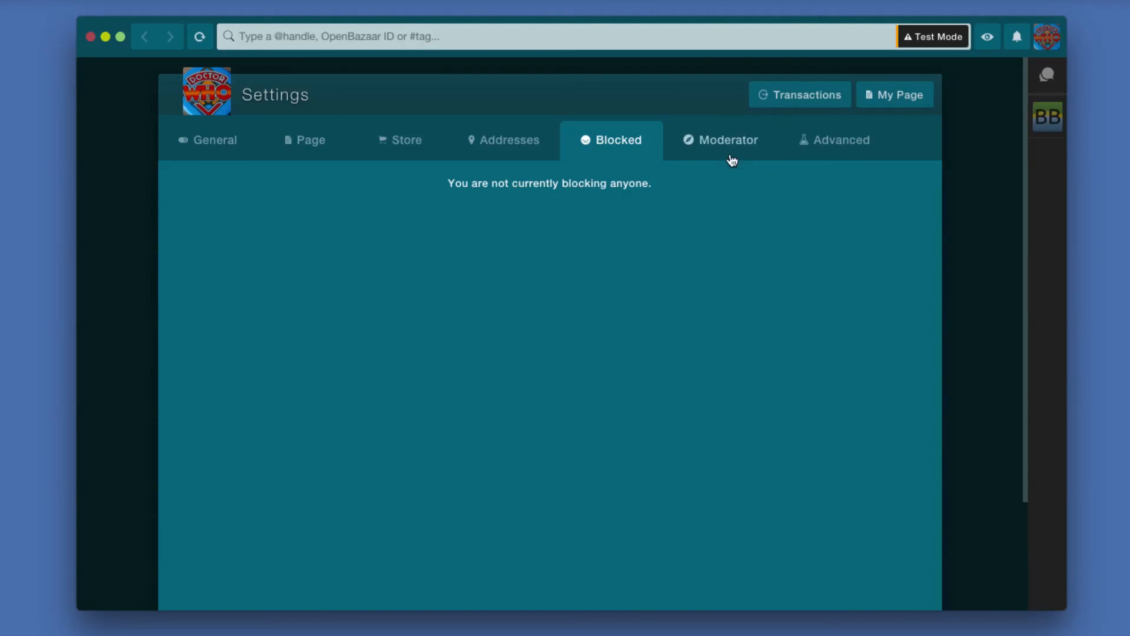
{"action": "left_click", "coordinate": [722, 140]}
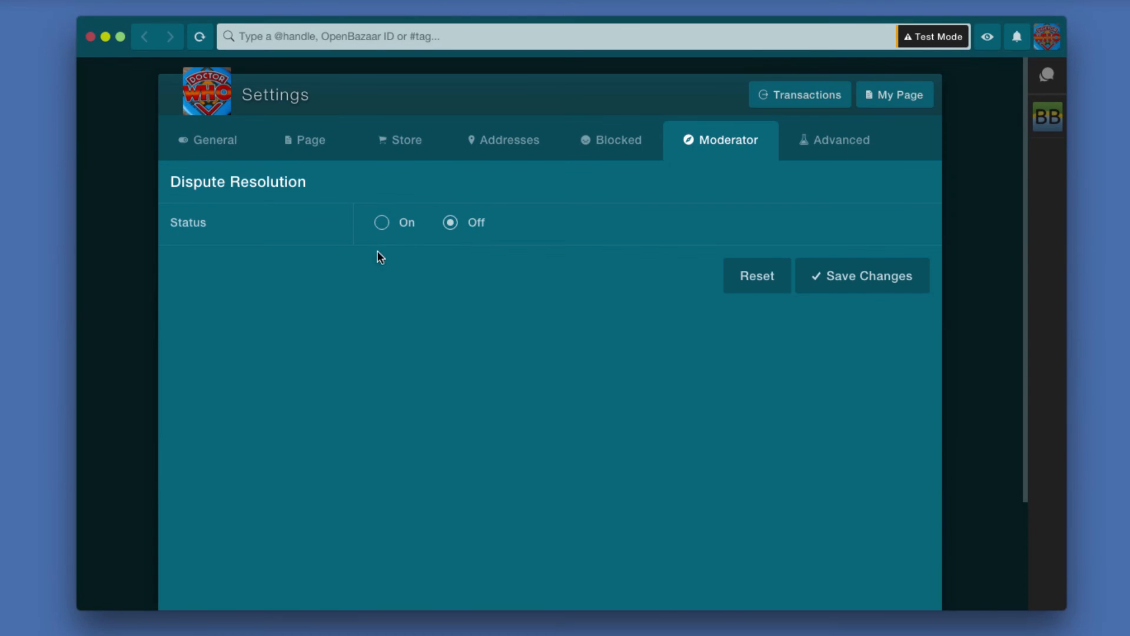
{"action": "mouse_move", "coordinate": [389, 242]}
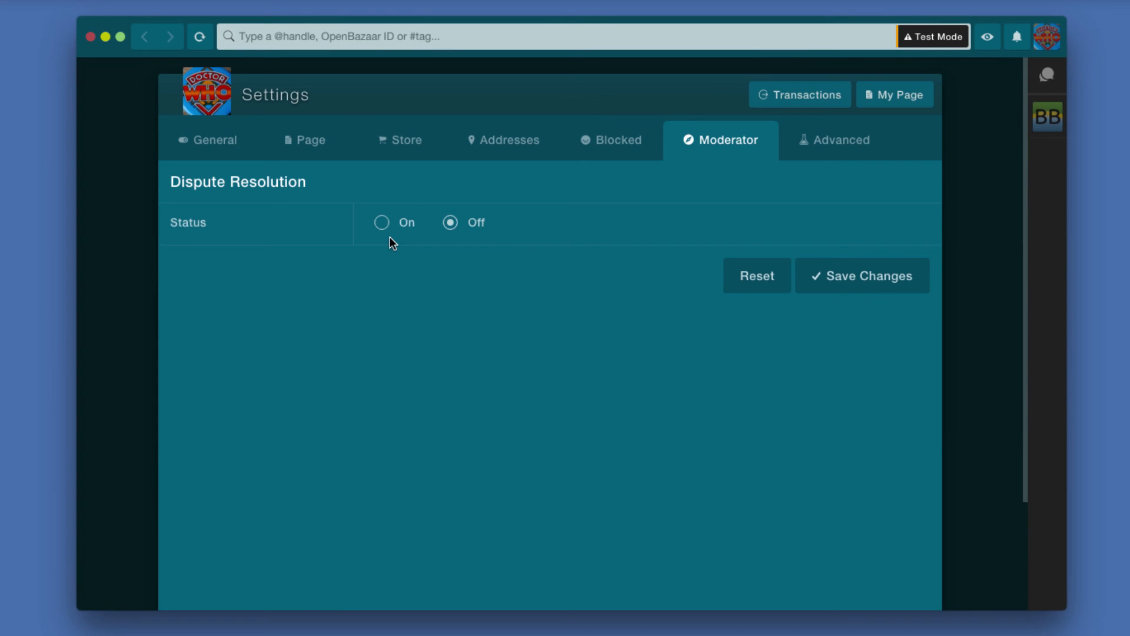
{"action": "mouse_move", "coordinate": [381, 223]}
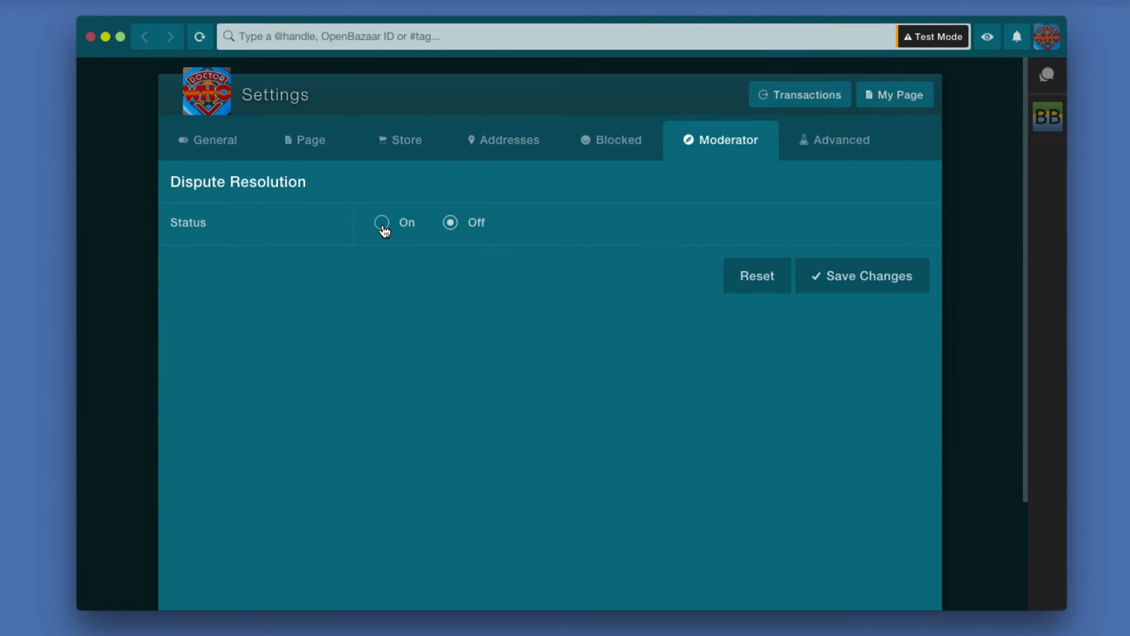
{"action": "left_click", "coordinate": [381, 222]}
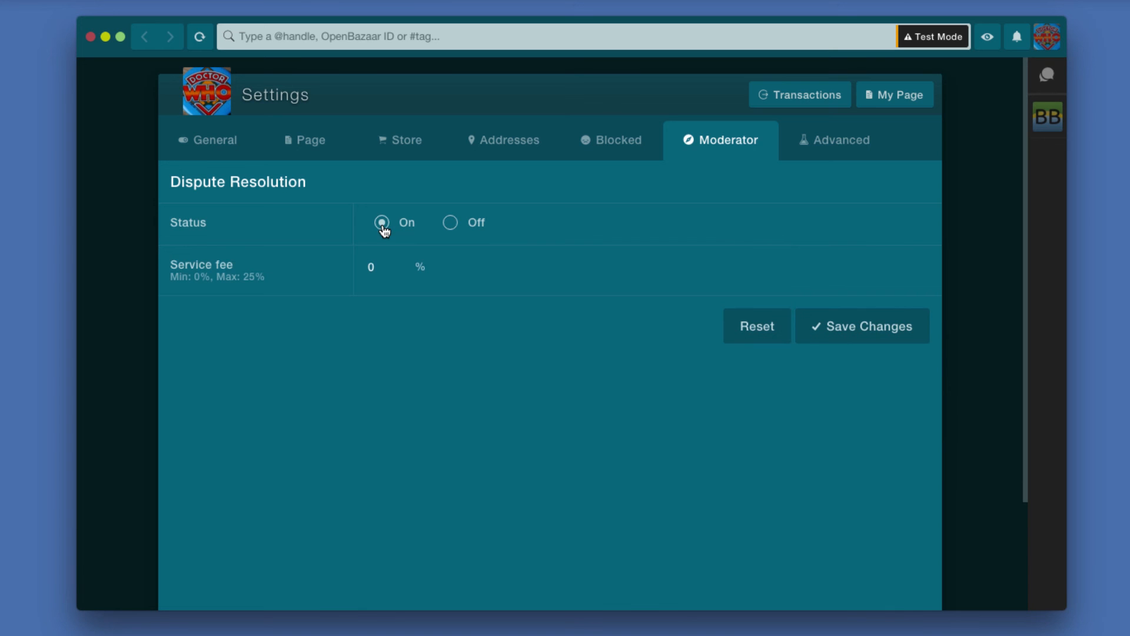
{"action": "left_click", "coordinate": [381, 267]}
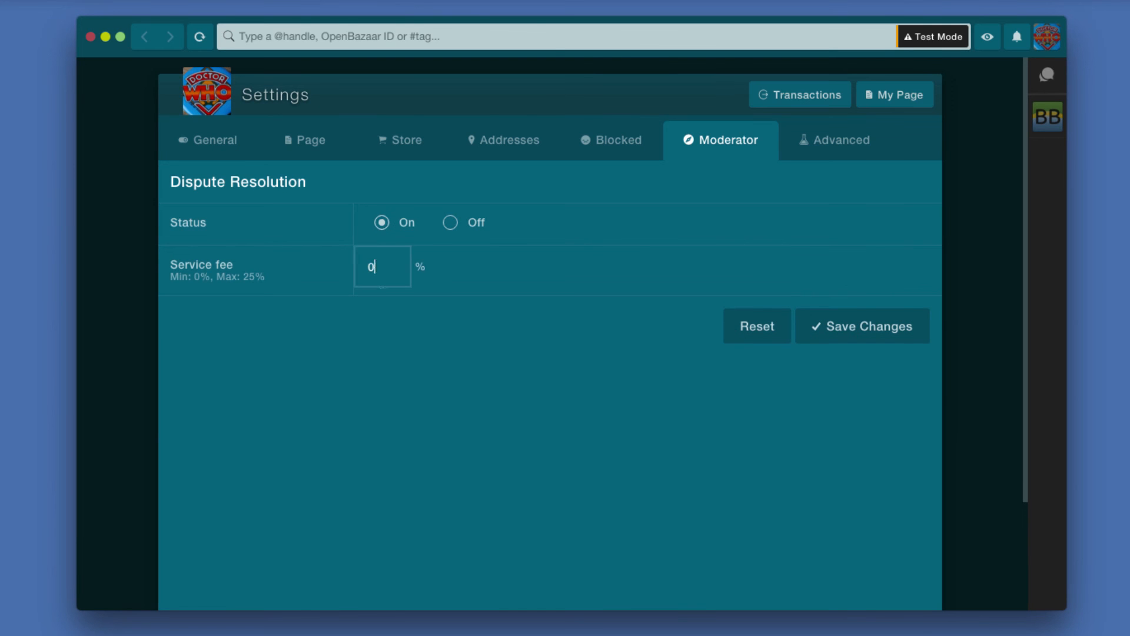
{"action": "type", "text": "2"}
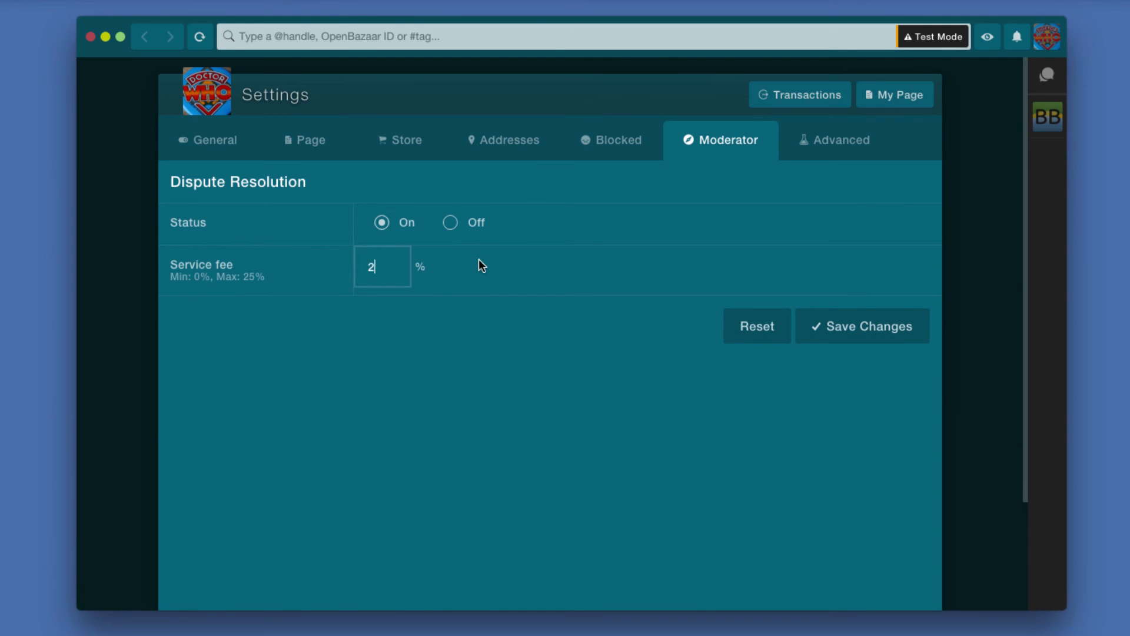
{"action": "left_click", "coordinate": [450, 222]}
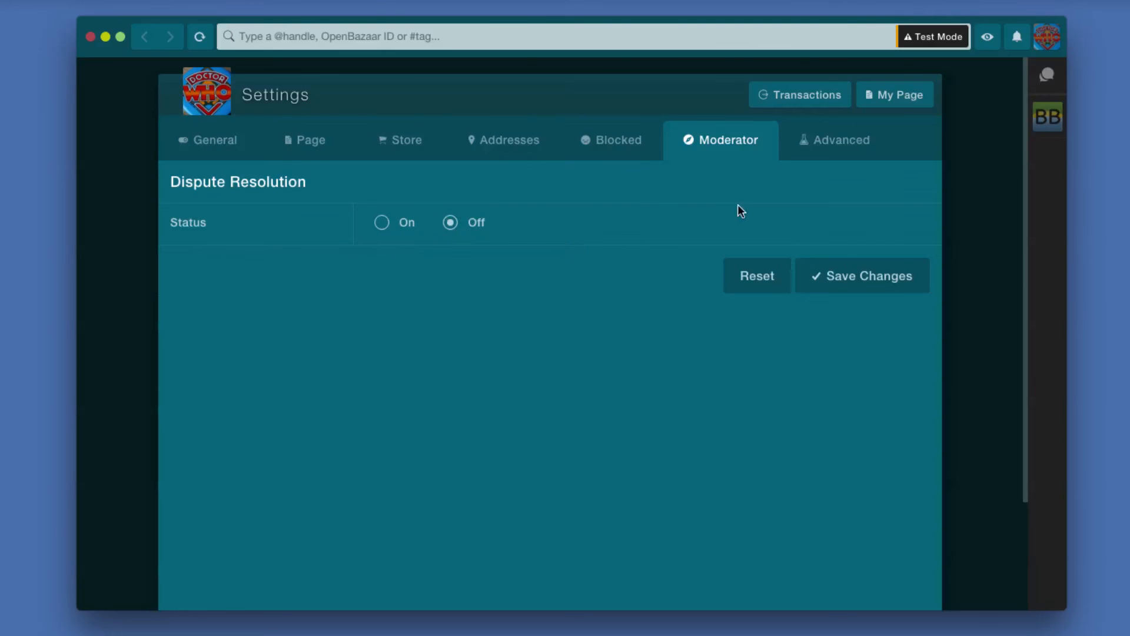
- Review the Advanced settings with visual effects enabled and save the settings changes
{"action": "left_click", "coordinate": [833, 140]}
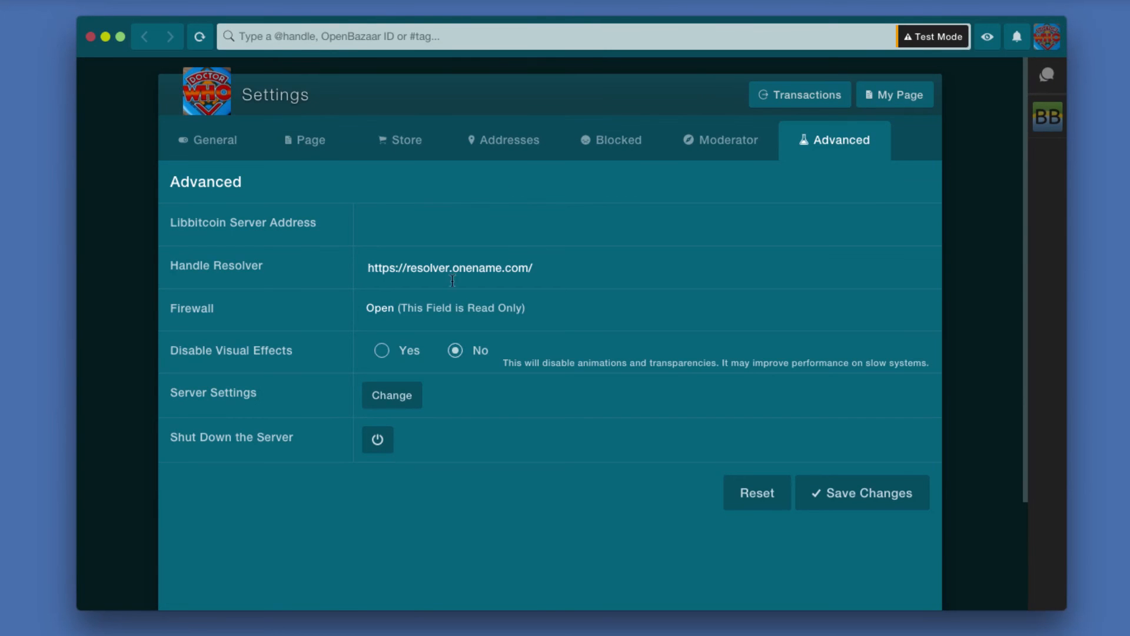
{"action": "mouse_move", "coordinate": [387, 299]}
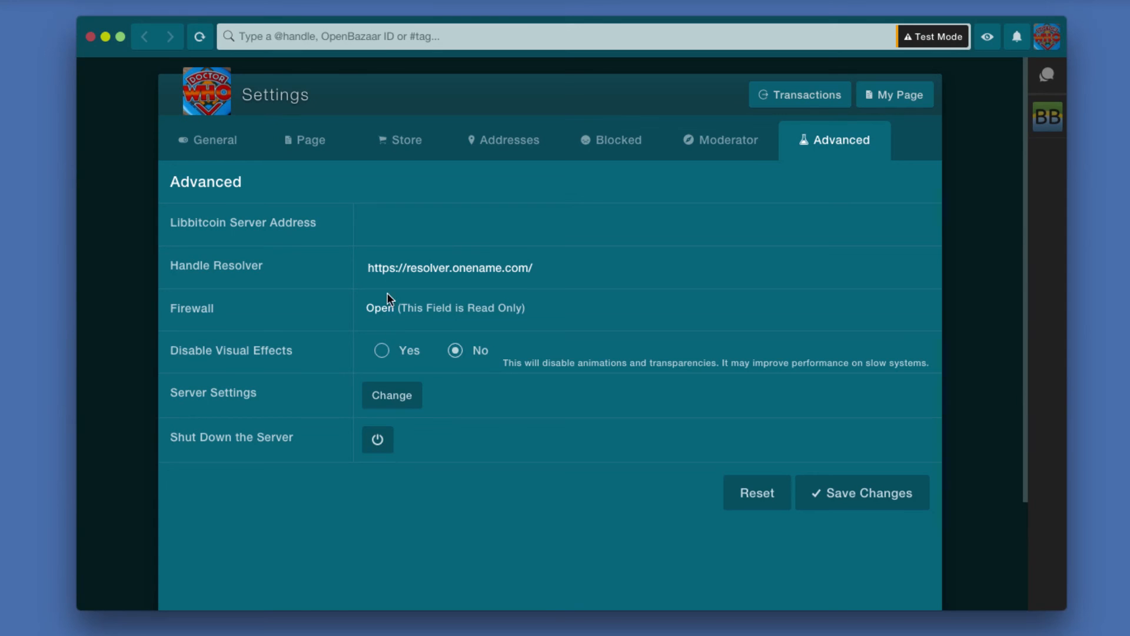
{"action": "mouse_move", "coordinate": [461, 390]}
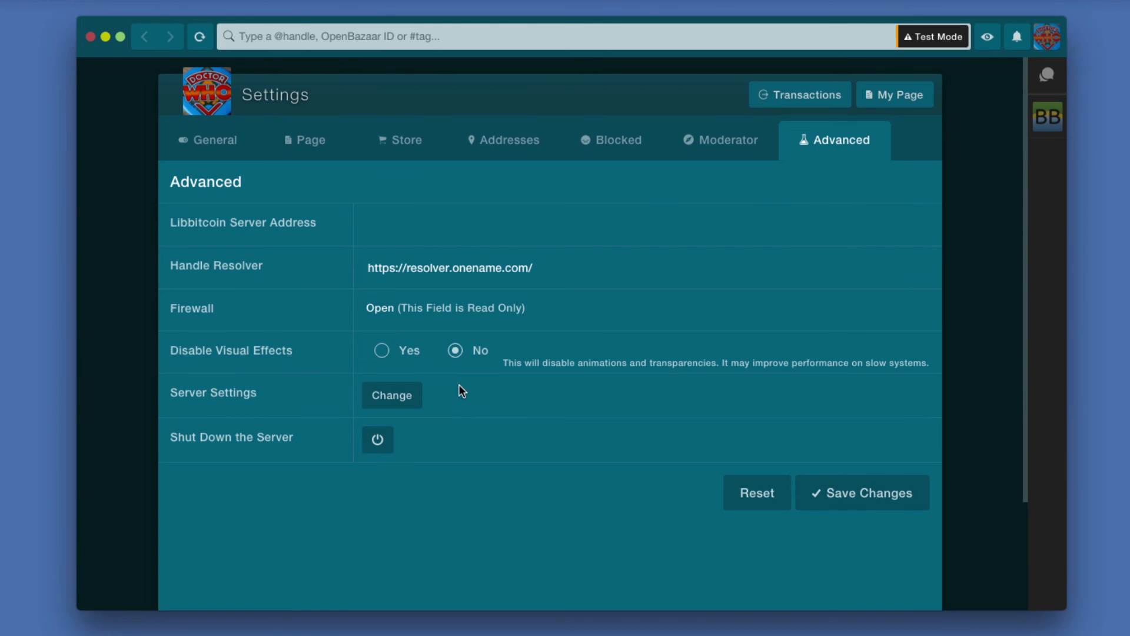
{"action": "mouse_move", "coordinate": [383, 360]}
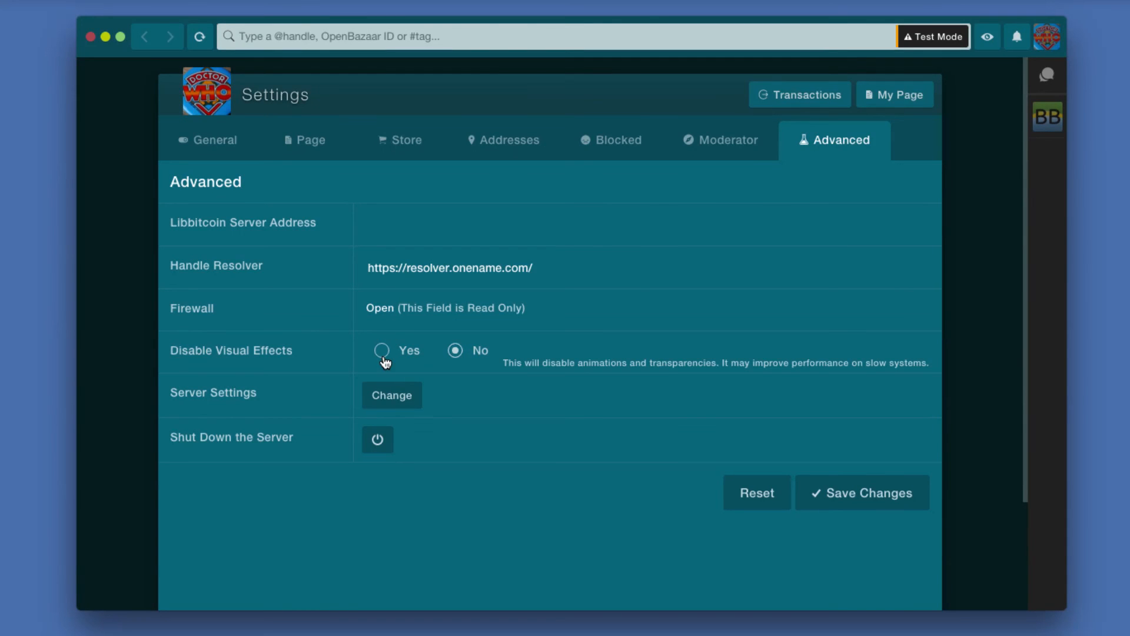
{"action": "mouse_move", "coordinate": [382, 367]}
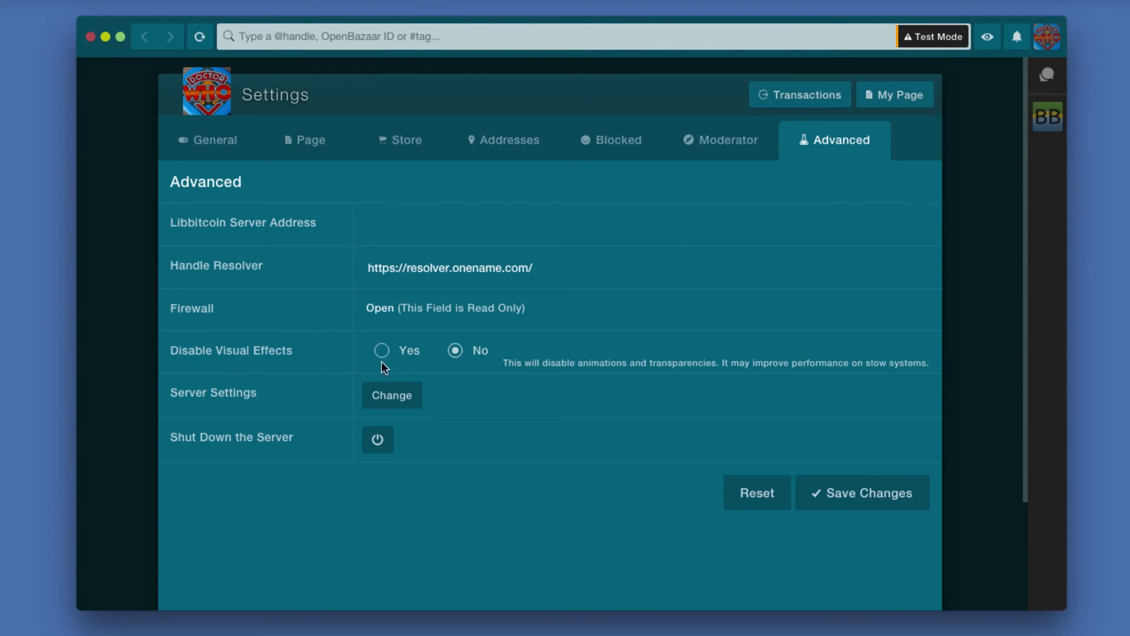
{"action": "mouse_move", "coordinate": [458, 360]}
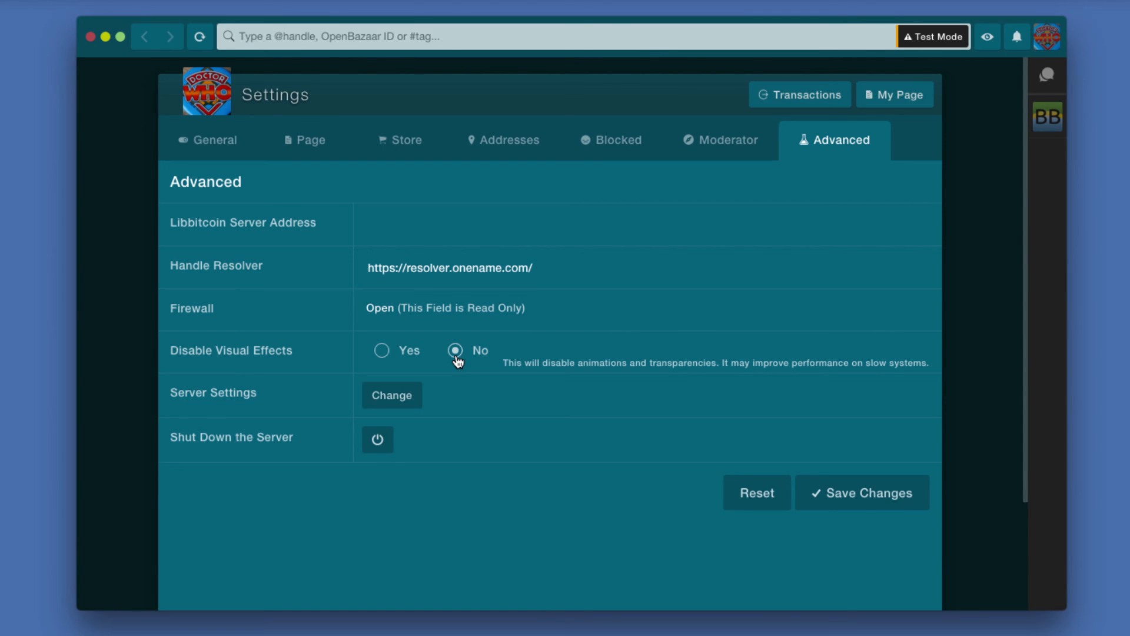
{"action": "mouse_move", "coordinate": [371, 361]}
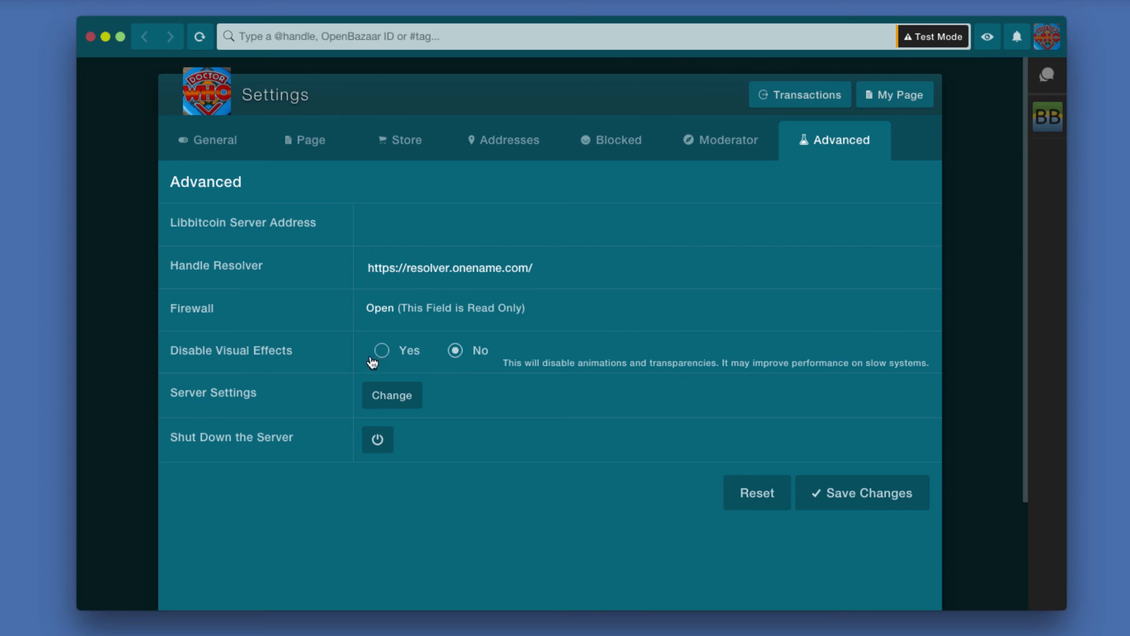
{"action": "mouse_move", "coordinate": [383, 356]}
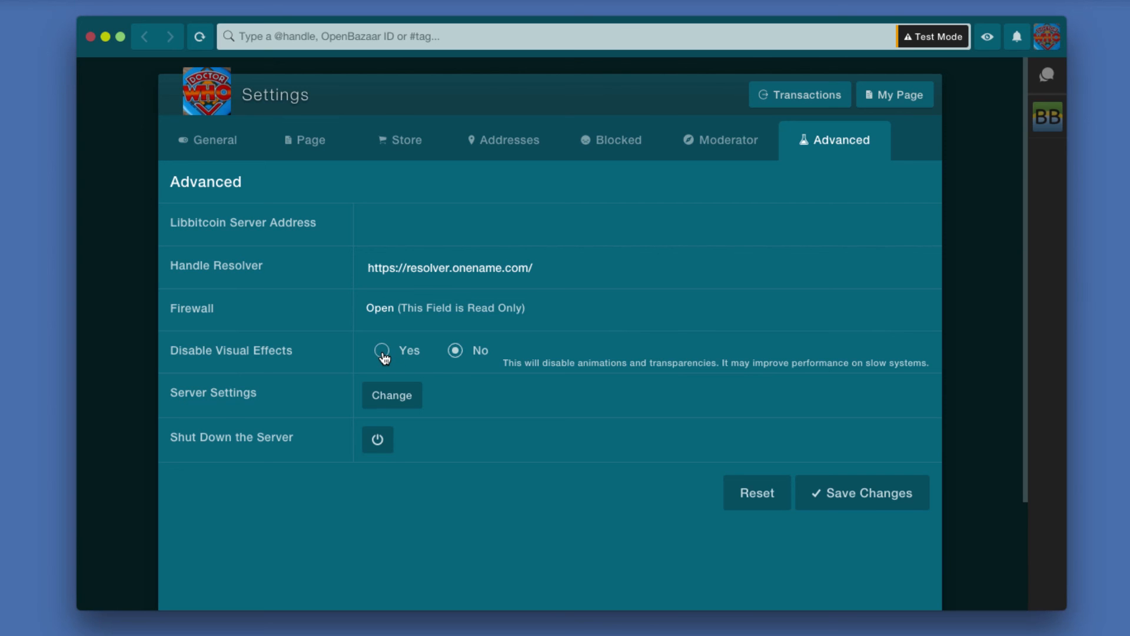
{"action": "mouse_move", "coordinate": [400, 361]}
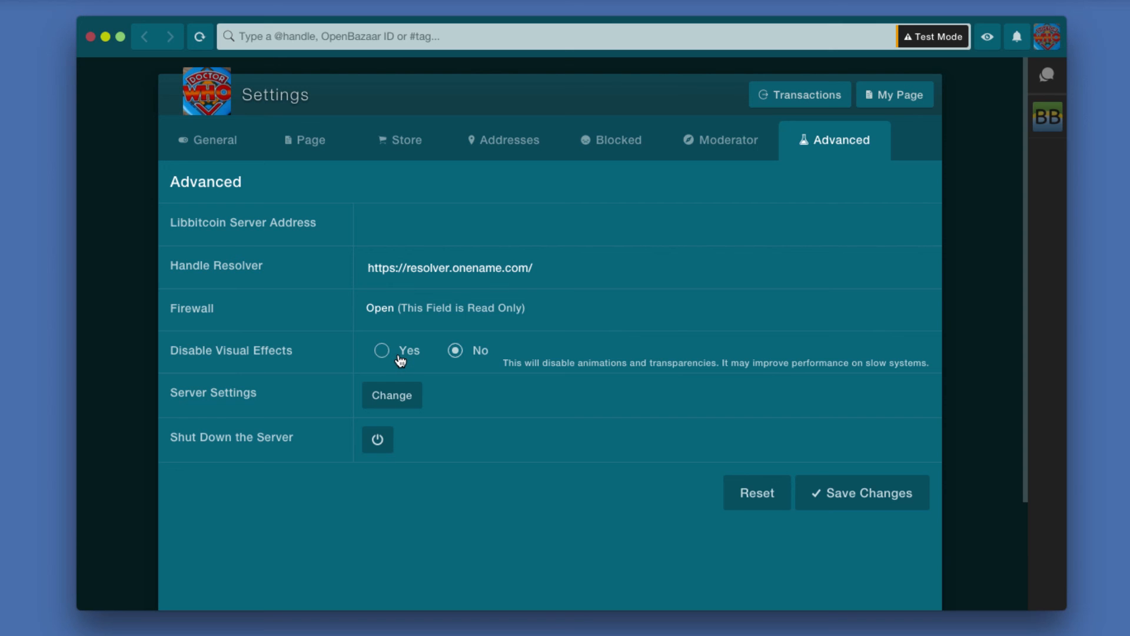
{"action": "mouse_move", "coordinate": [287, 397]}
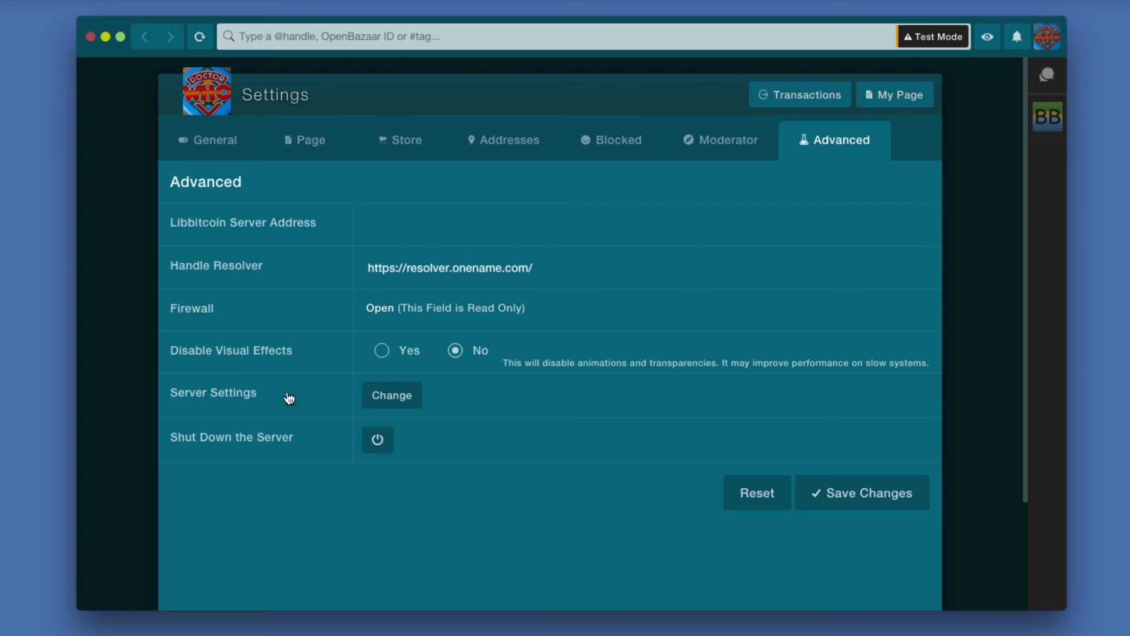
{"action": "mouse_move", "coordinate": [391, 395]}
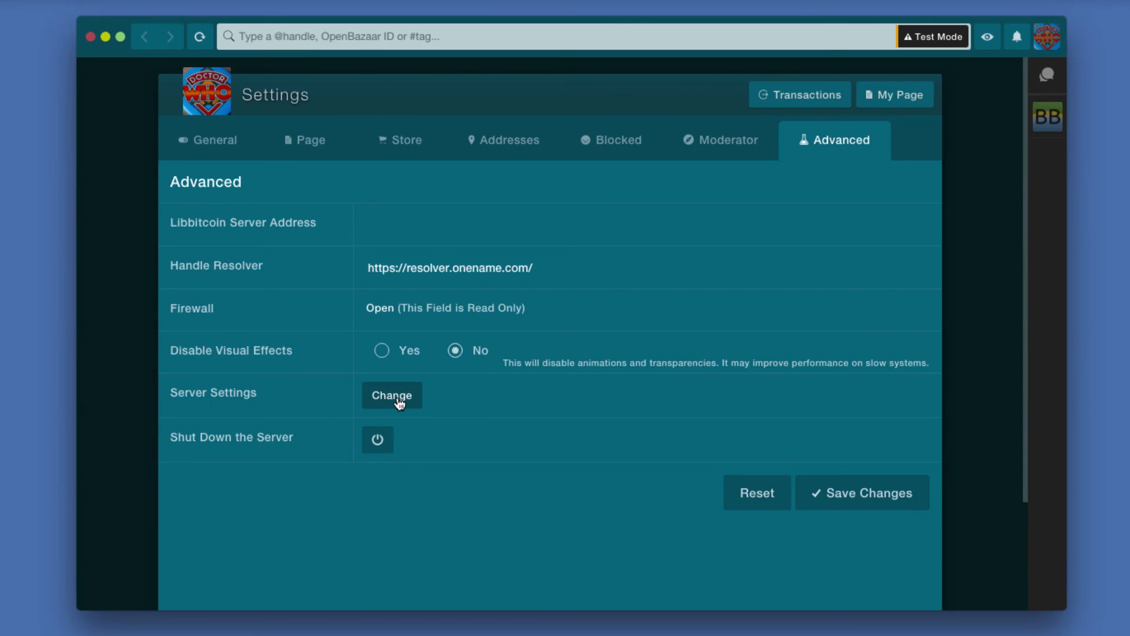
{"action": "mouse_move", "coordinate": [426, 409]}
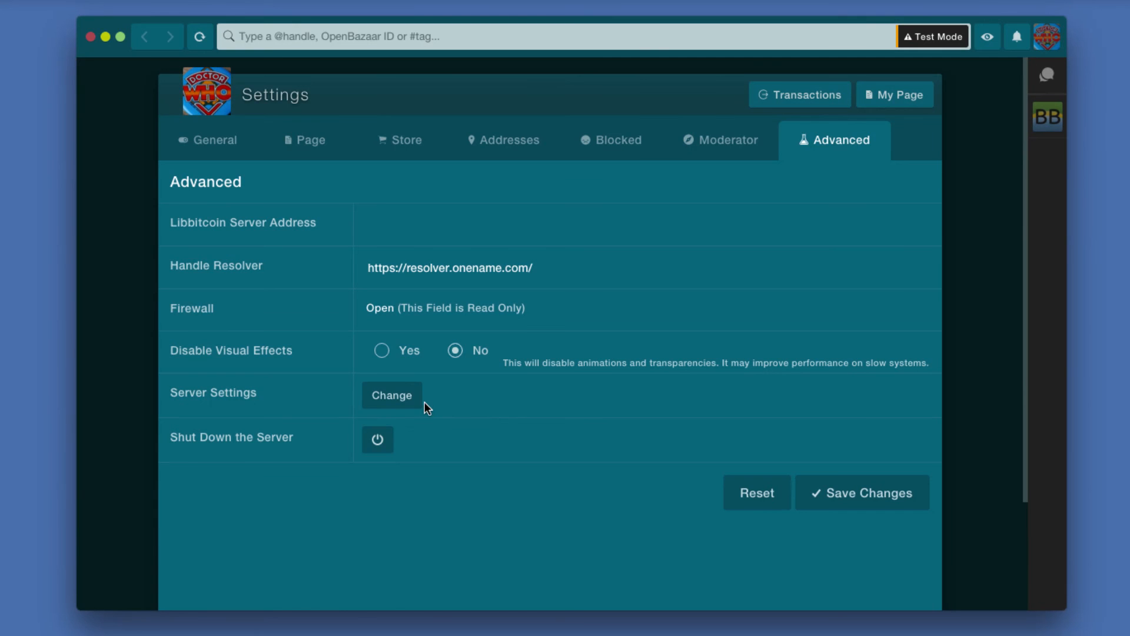
{"action": "mouse_move", "coordinate": [378, 439]}
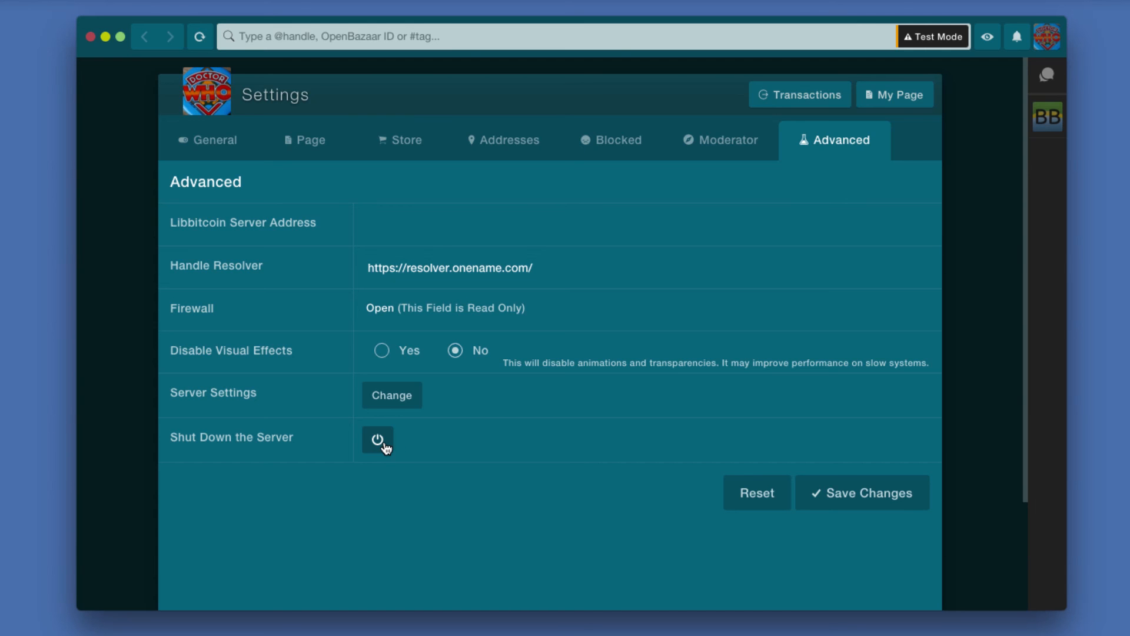
{"action": "mouse_move", "coordinate": [514, 153]}
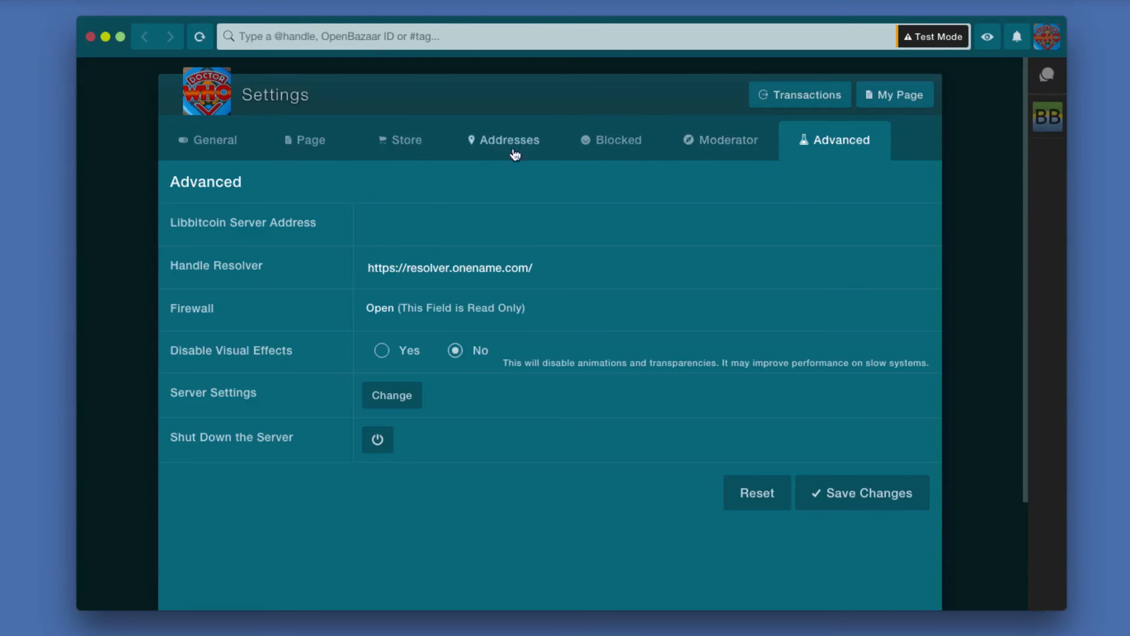
{"action": "mouse_move", "coordinate": [980, 444]}
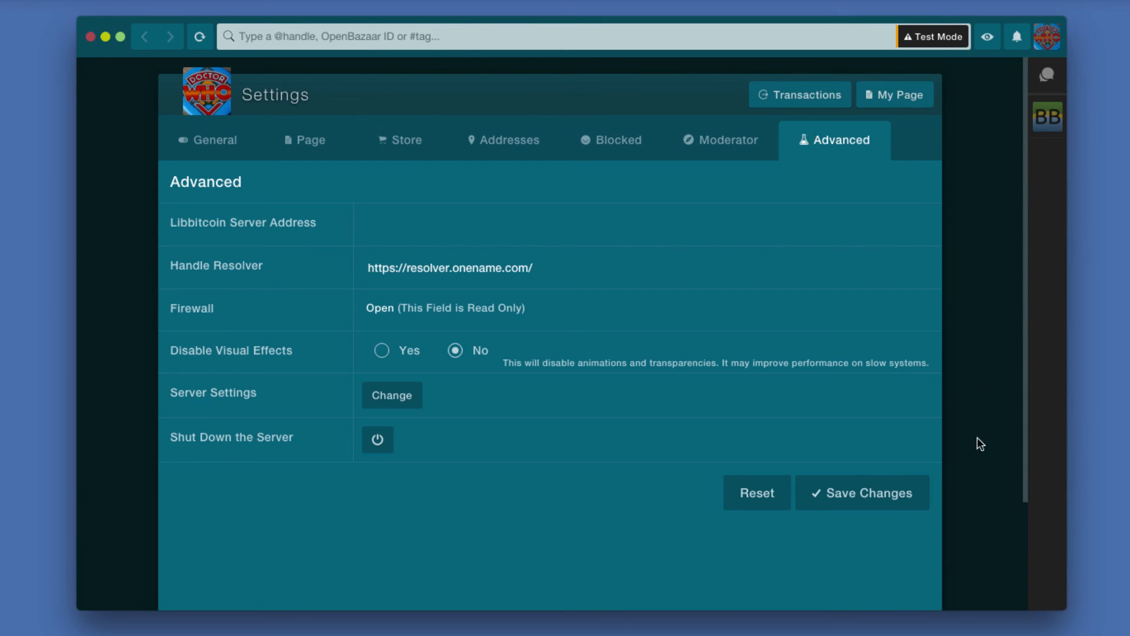
{"action": "left_click", "coordinate": [861, 492]}
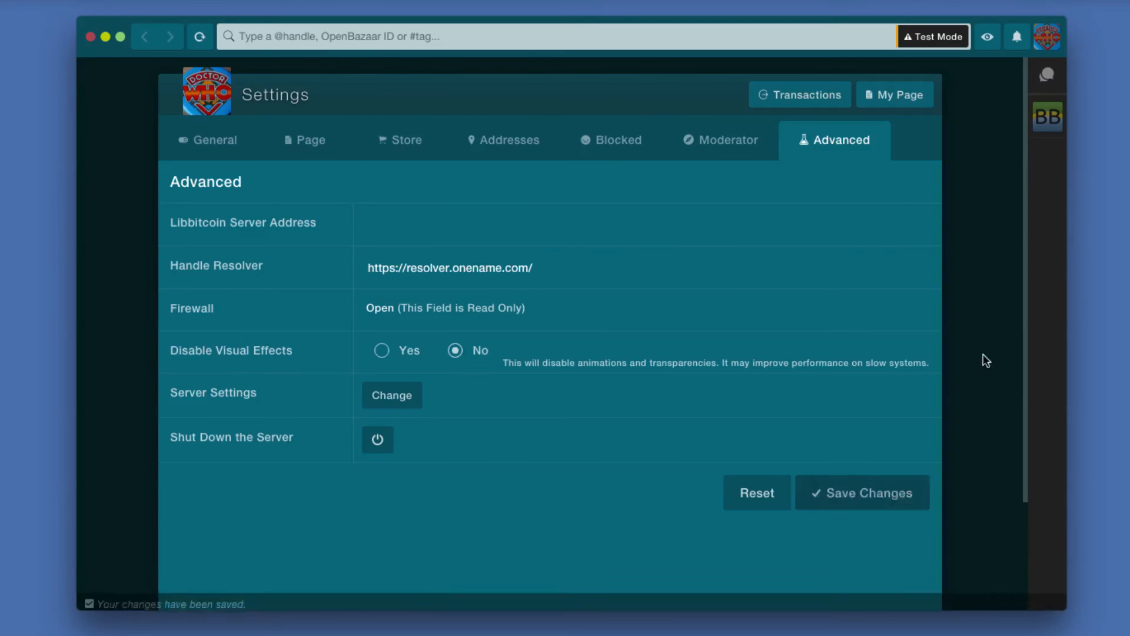